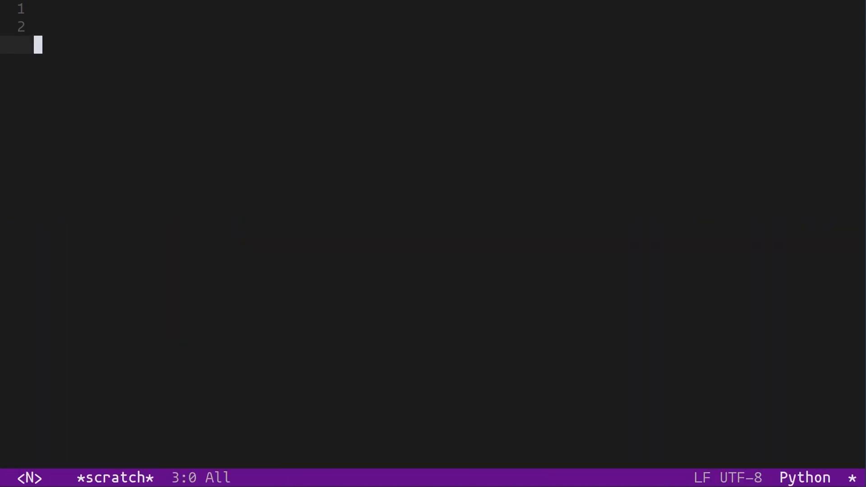
# - Expand the class snippet into class Thing(Parent) with docstring and __init__ storing args
pyautogui.write('class')
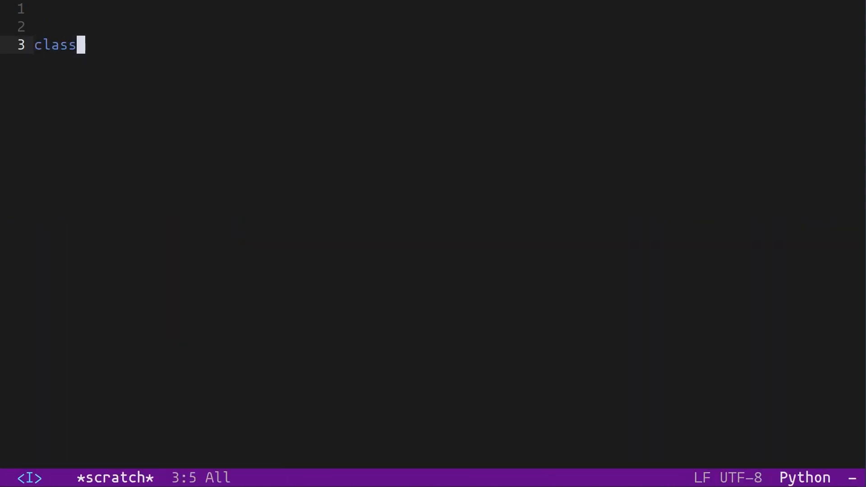
pyautogui.press('Tab')
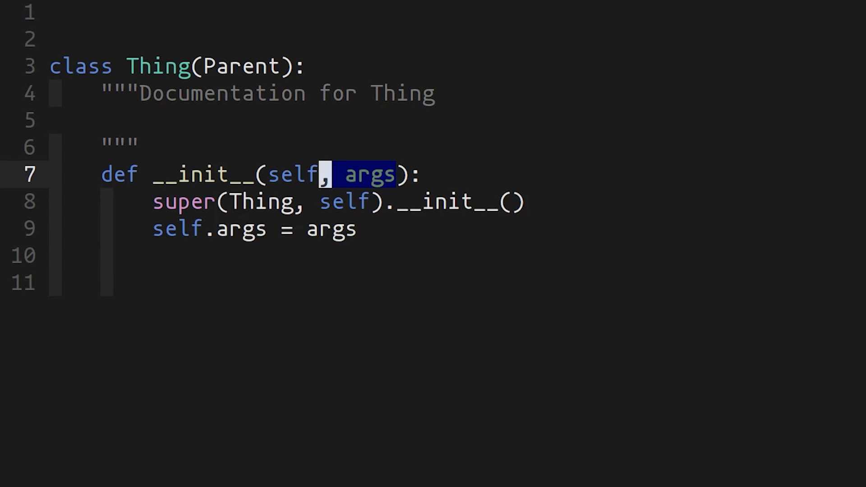
# - Replace args with argument1, argument2, argument3, each assigned to a self attribute
pyautogui.press('Delete')
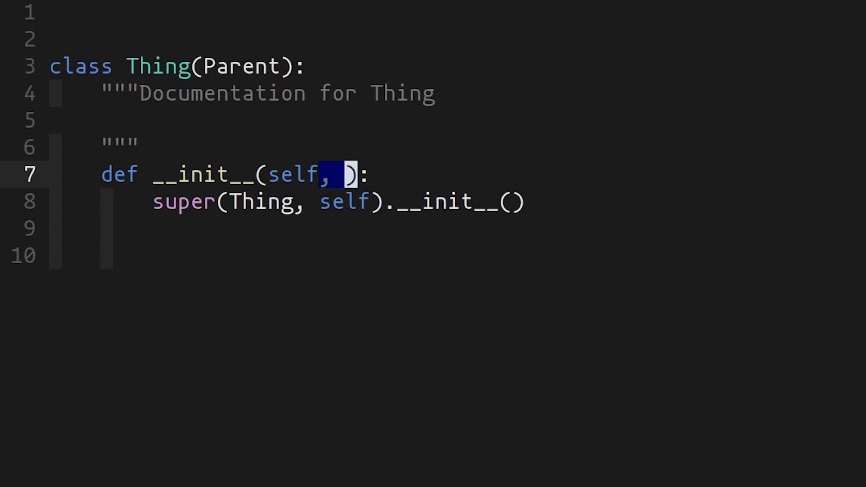
pyautogui.write('argument 1')
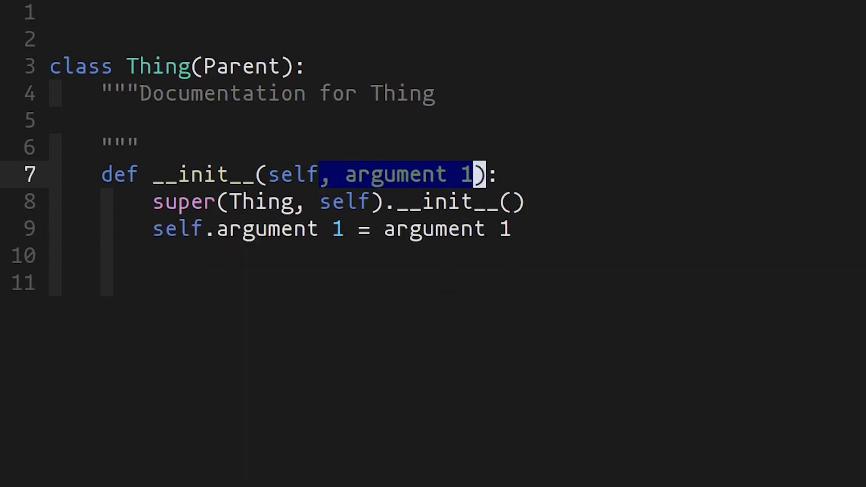
pyautogui.write(', argument2, a')
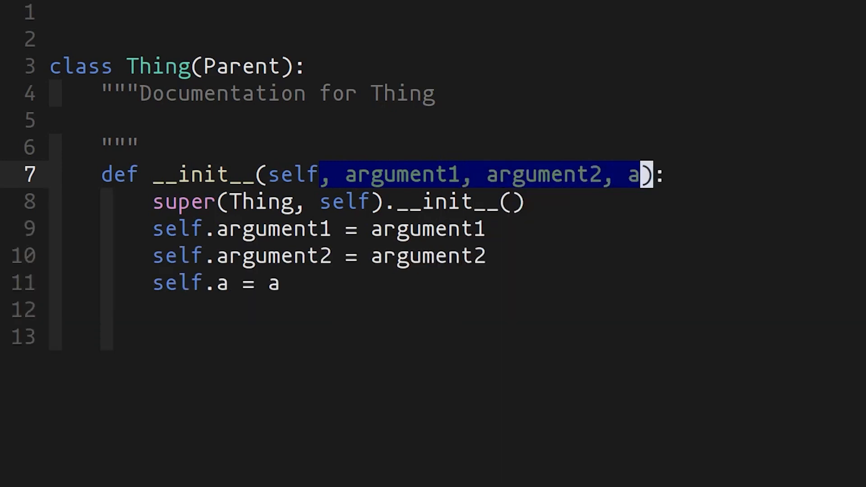
pyautogui.write('rgument3')
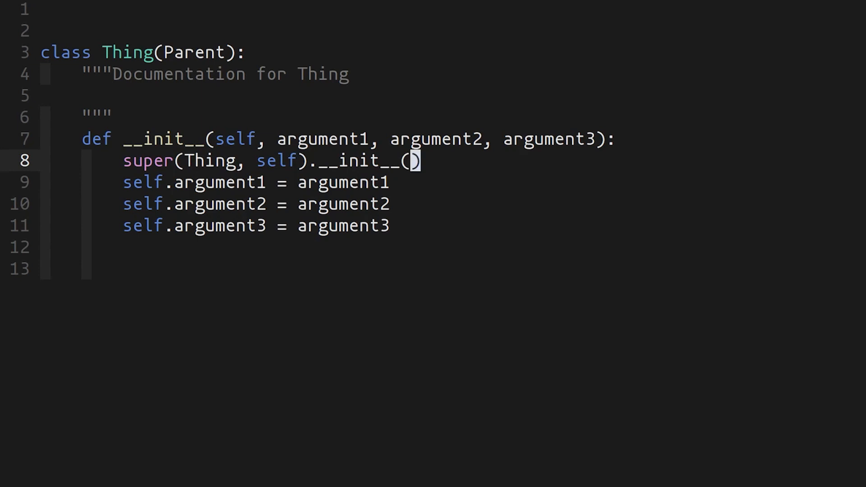
# - Add __eq__ comparing self.argument1 == other.argument1 and __repr__ returning str(vars(self))
pyautogui.write('_eq__(self, other):')
pyautogui.write('return')
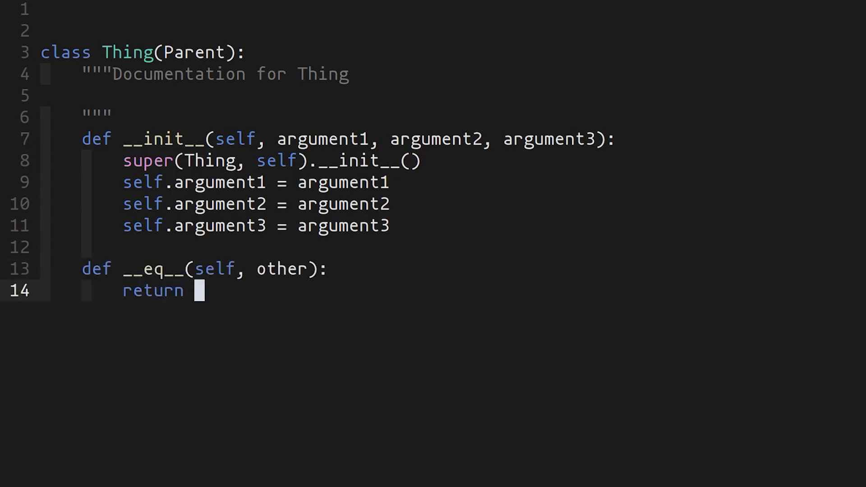
pyautogui.write('self.argument1 == other.argument1')
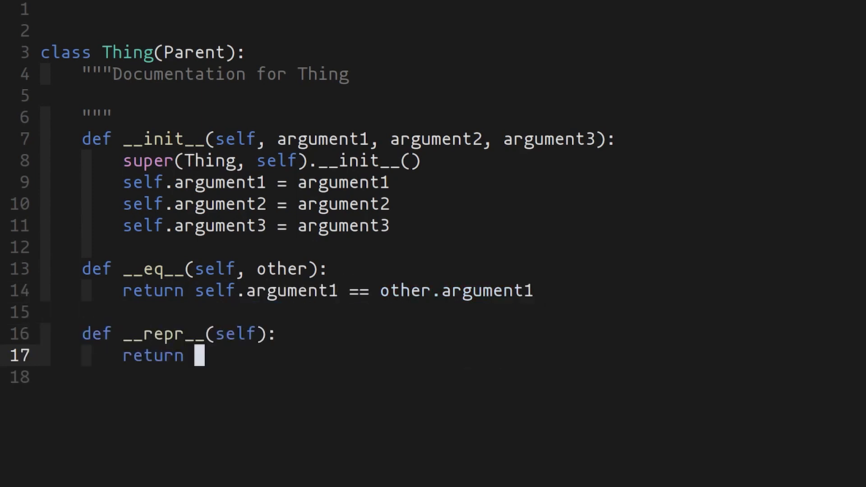
pyautogui.write('str(vars(self))')
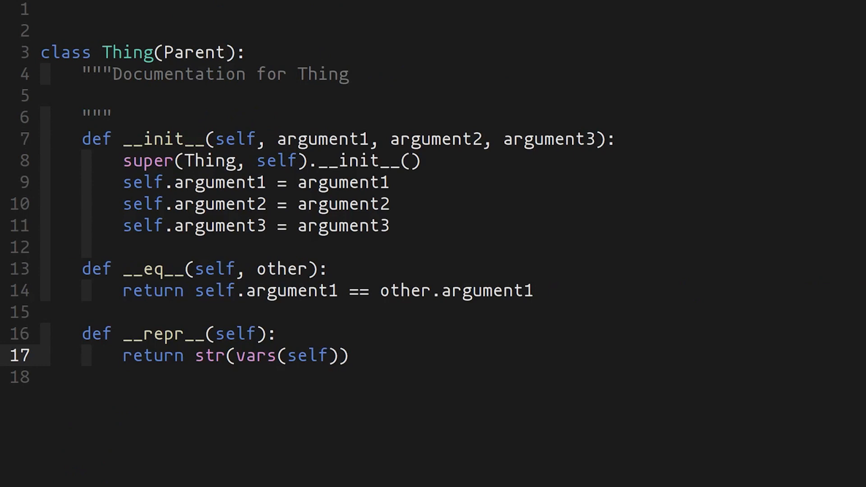
pyautogui.click(330, 356)
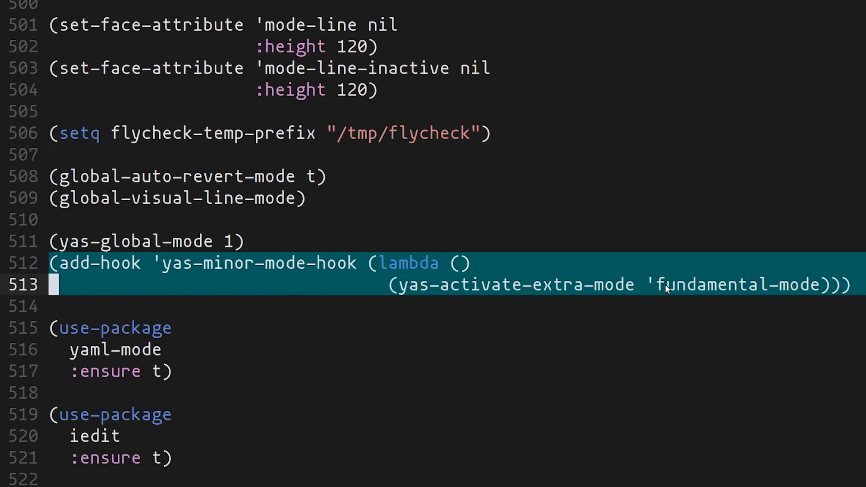
pyautogui.moveTo(779, 293)
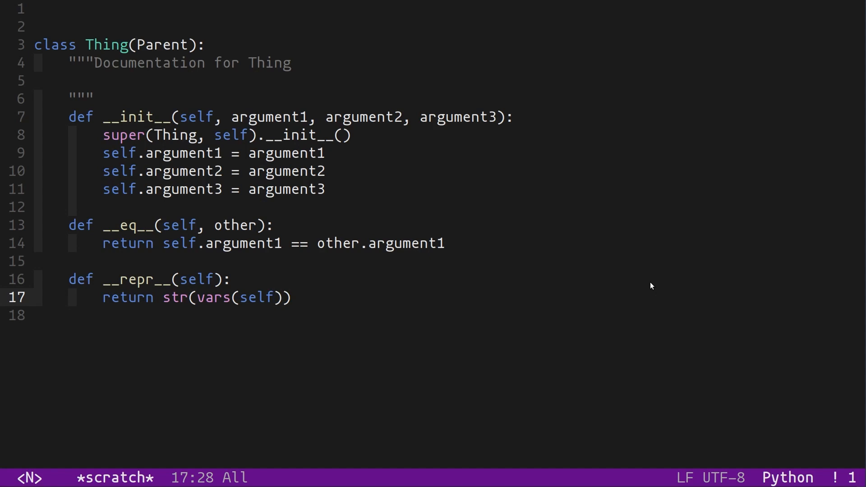
# - Run yas-visit via M-x to open the Python class snippet definition file
pyautogui.press('M-x')
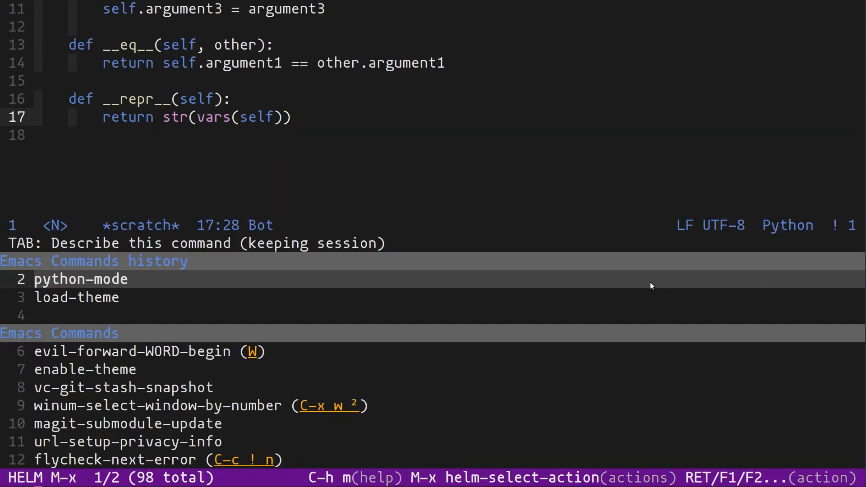
pyautogui.write('yas-visit')
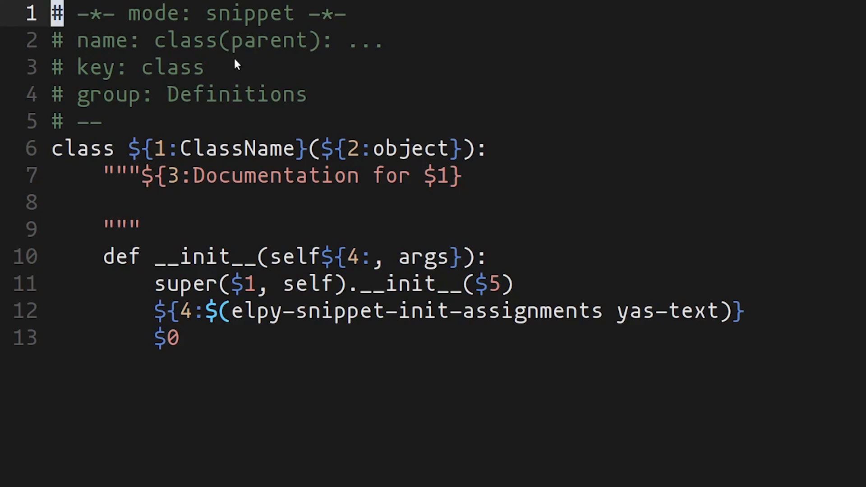
pyautogui.moveTo(188, 53)
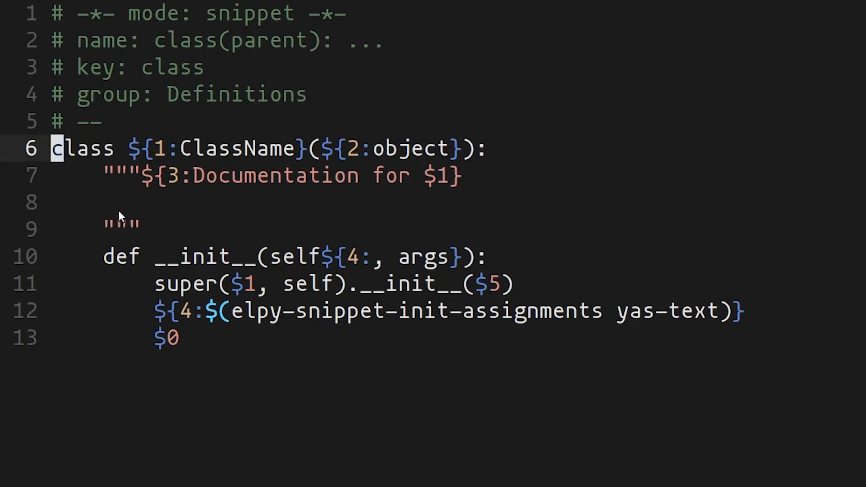
pyautogui.moveTo(135, 157)
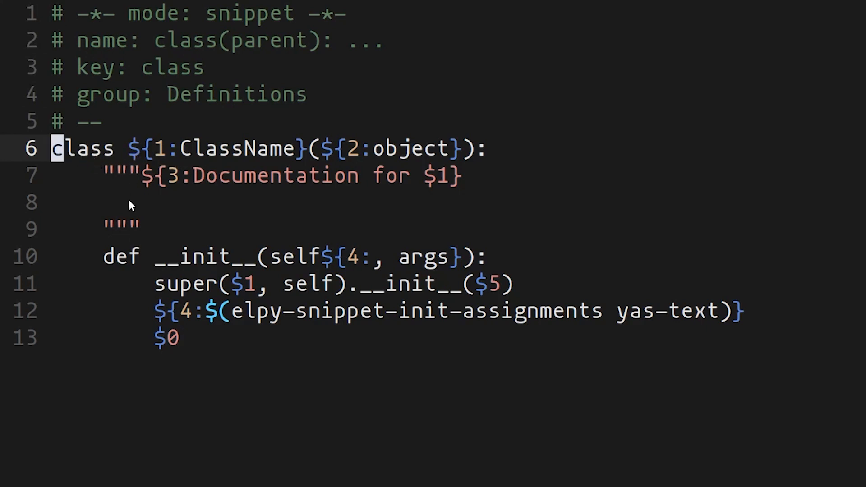
pyautogui.moveTo(164, 154)
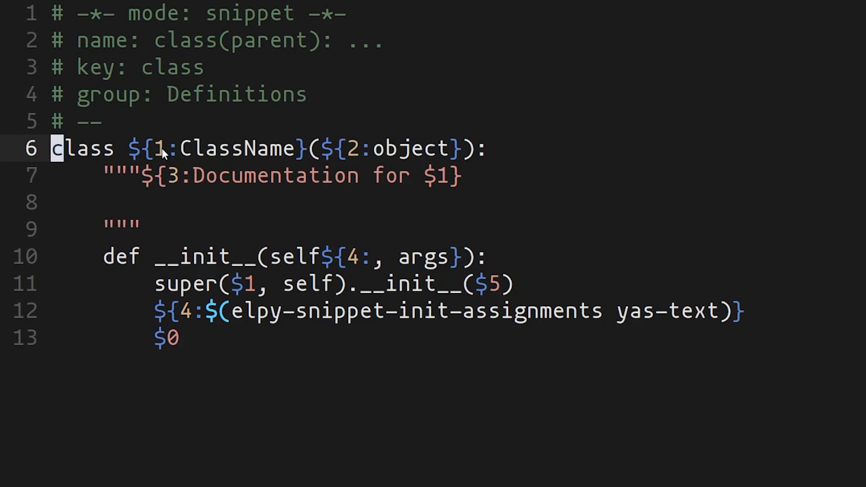
pyautogui.moveTo(172, 172)
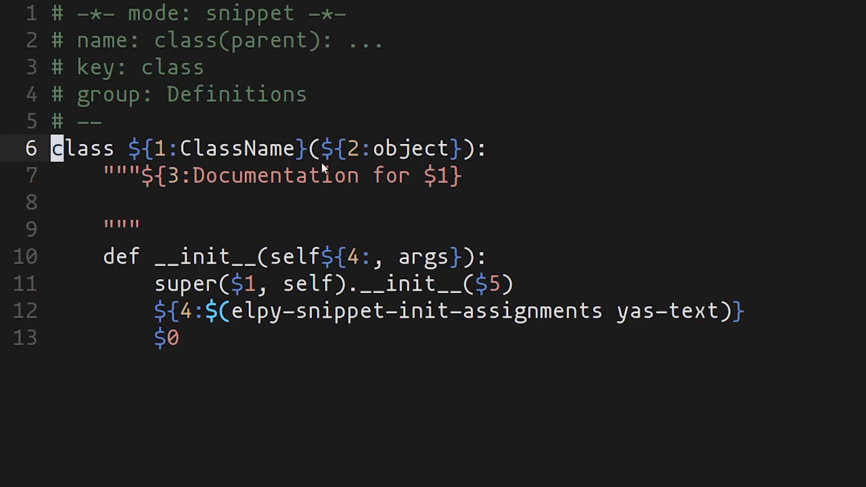
pyautogui.moveTo(177, 154)
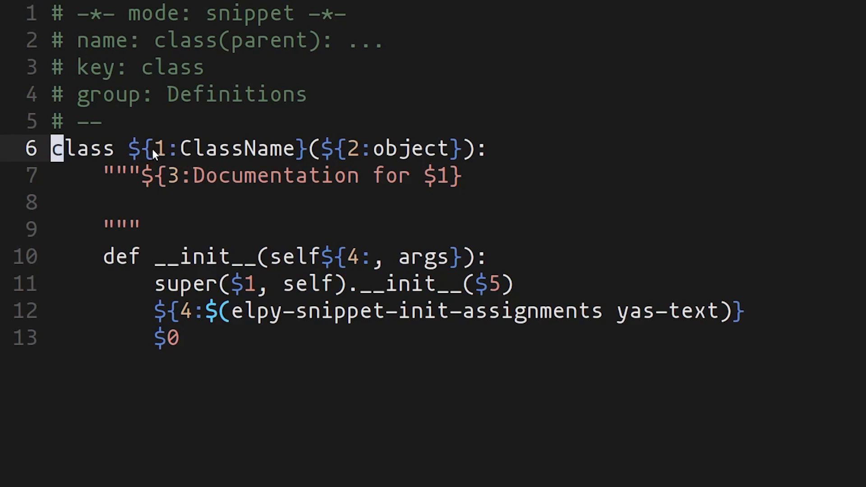
pyautogui.moveTo(201, 154)
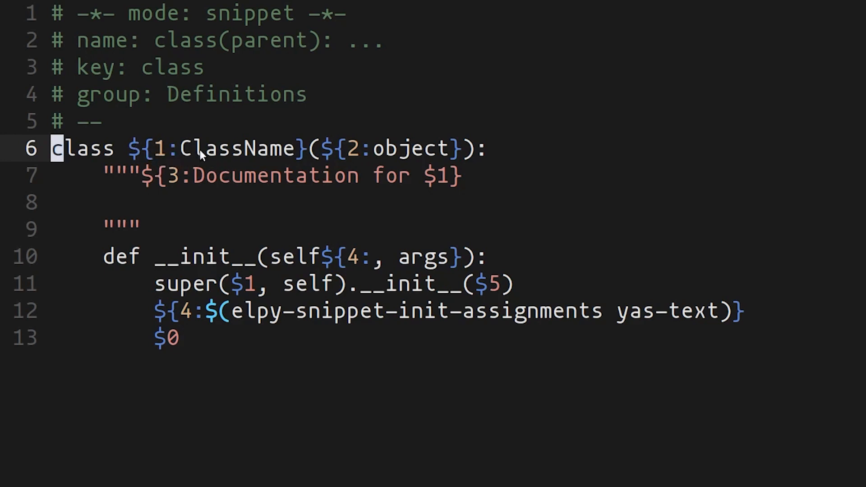
pyautogui.moveTo(276, 170)
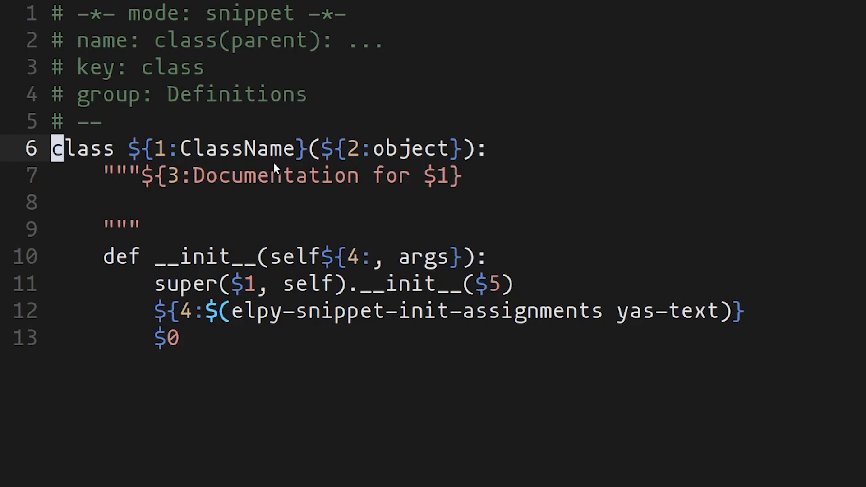
pyautogui.moveTo(434, 154)
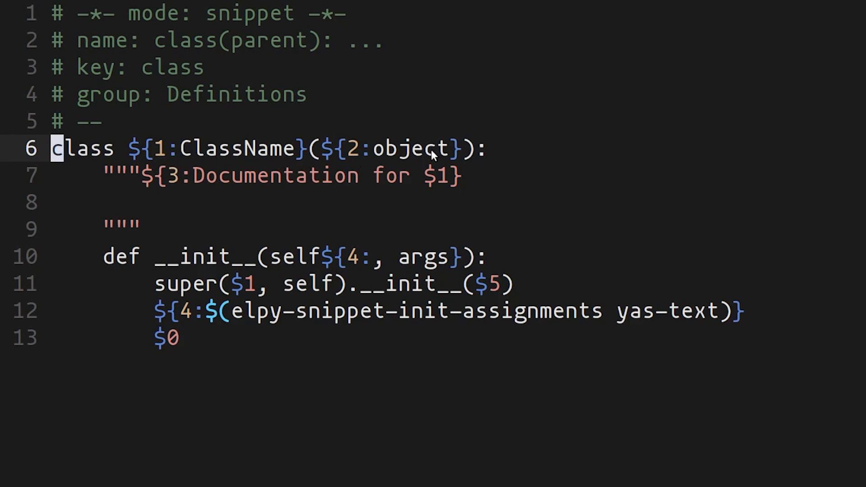
pyautogui.moveTo(482, 178)
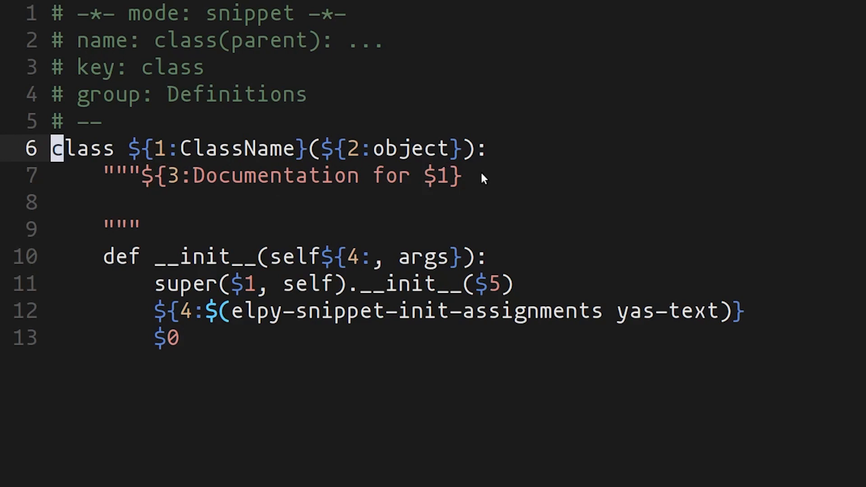
pyautogui.moveTo(432, 177)
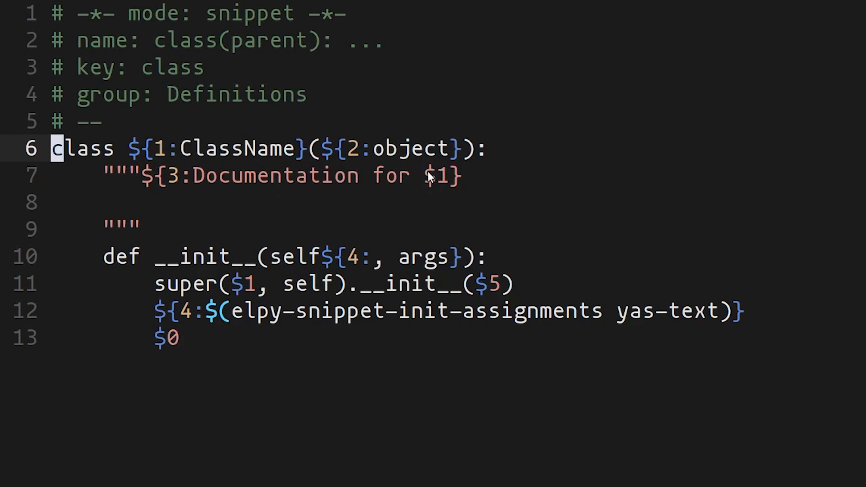
pyautogui.moveTo(157, 149)
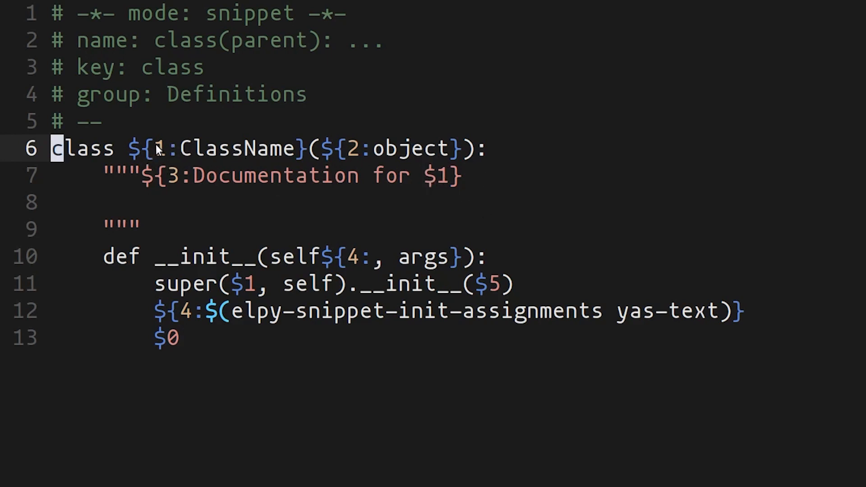
pyautogui.moveTo(171, 189)
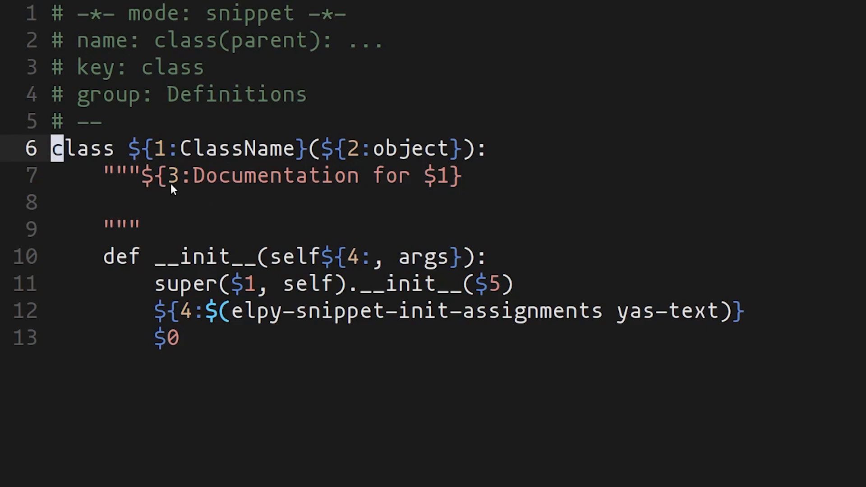
pyautogui.moveTo(279, 183)
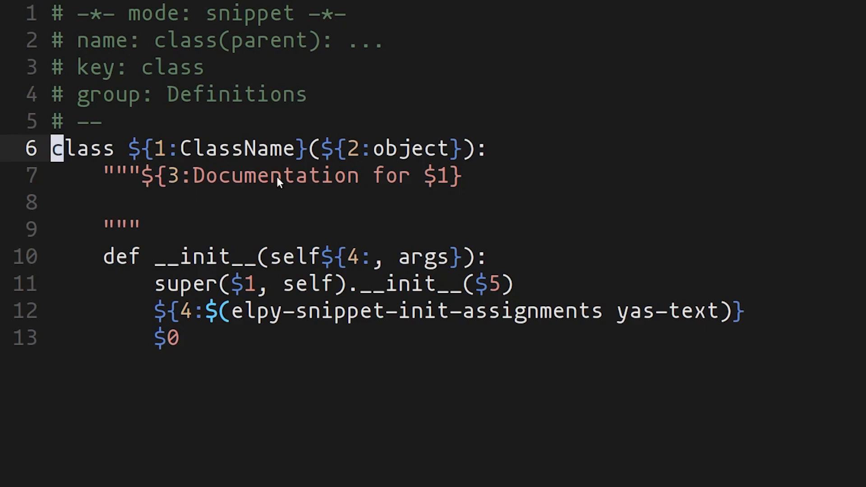
pyautogui.moveTo(219, 147)
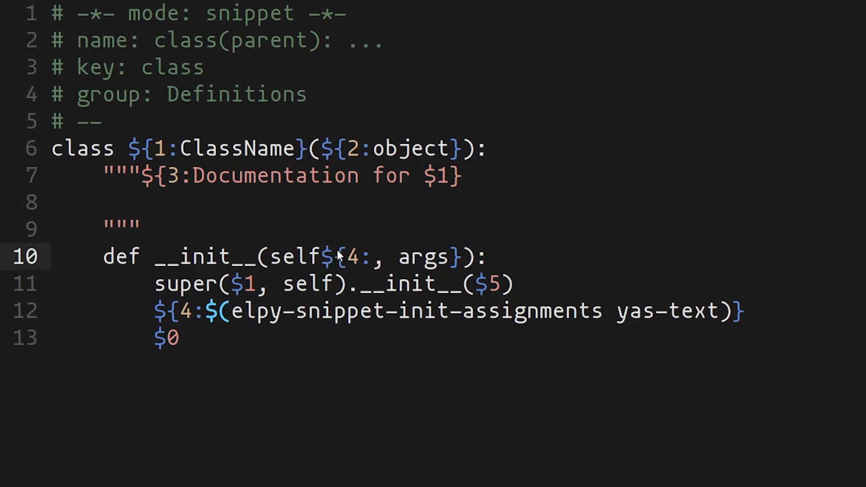
pyautogui.moveTo(344, 259)
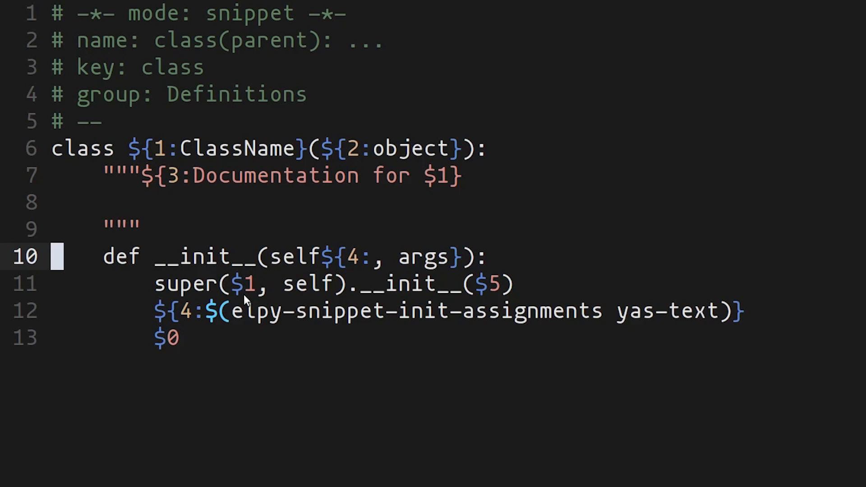
pyautogui.moveTo(491, 296)
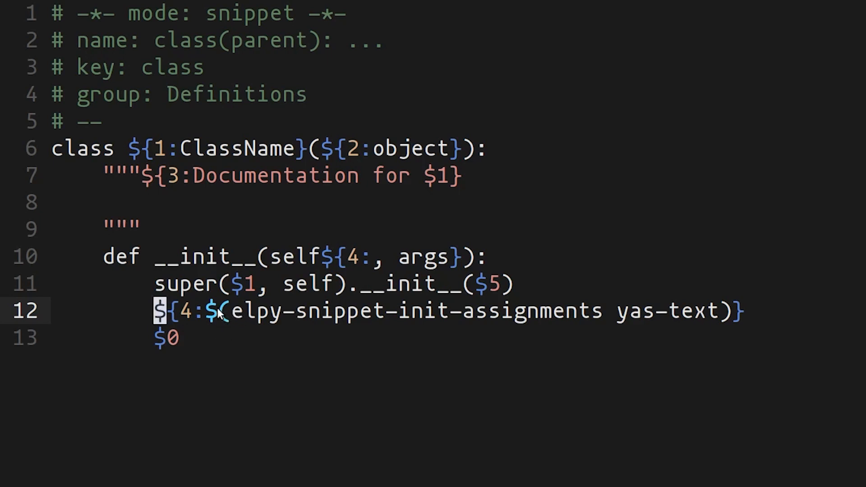
pyautogui.moveTo(221, 313)
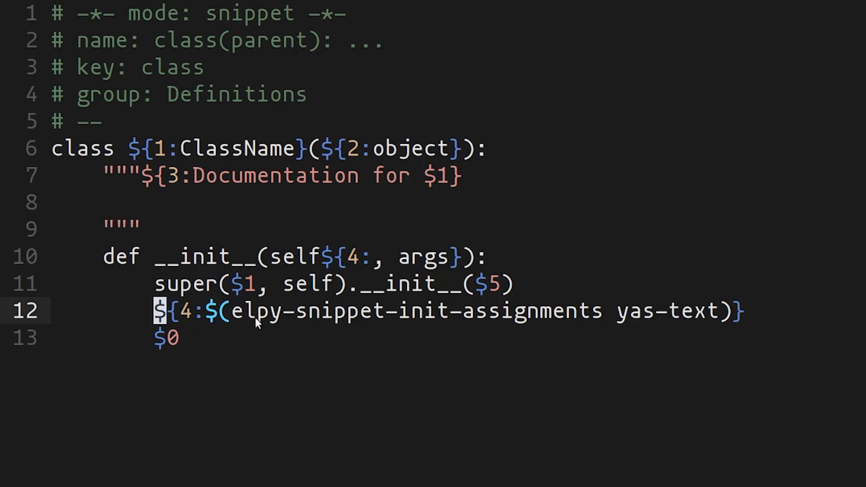
pyautogui.moveTo(729, 320)
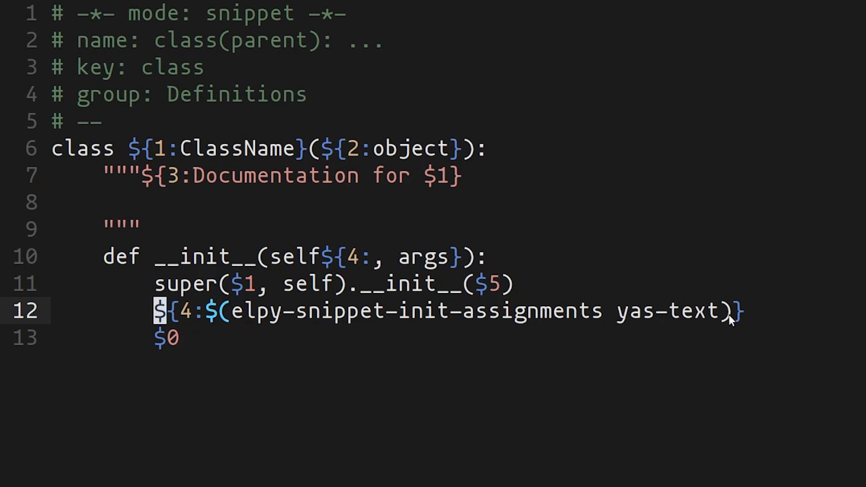
pyautogui.moveTo(325, 317)
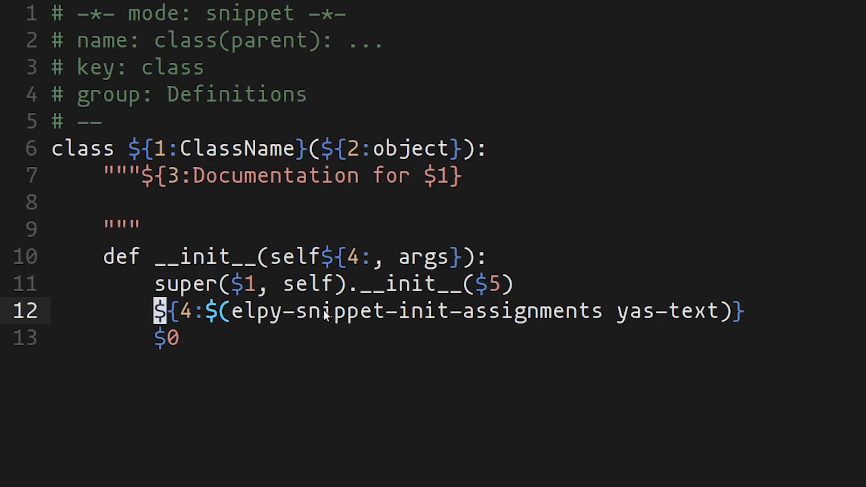
pyautogui.moveTo(651, 333)
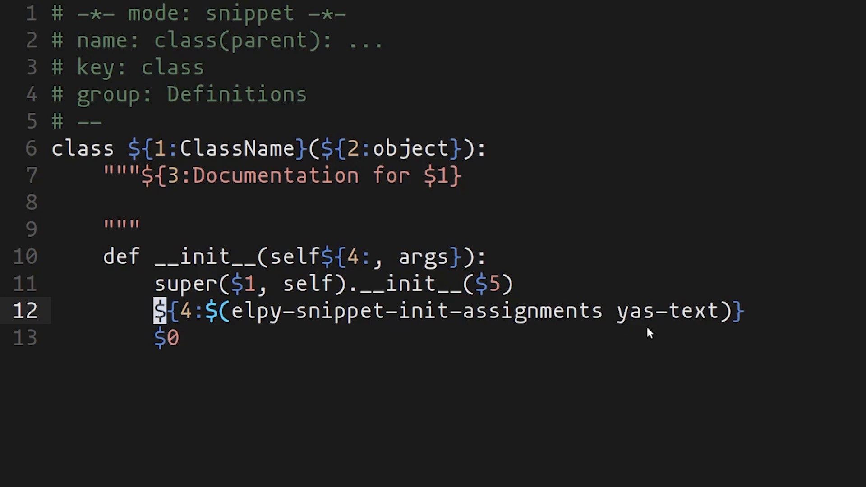
pyautogui.moveTo(722, 326)
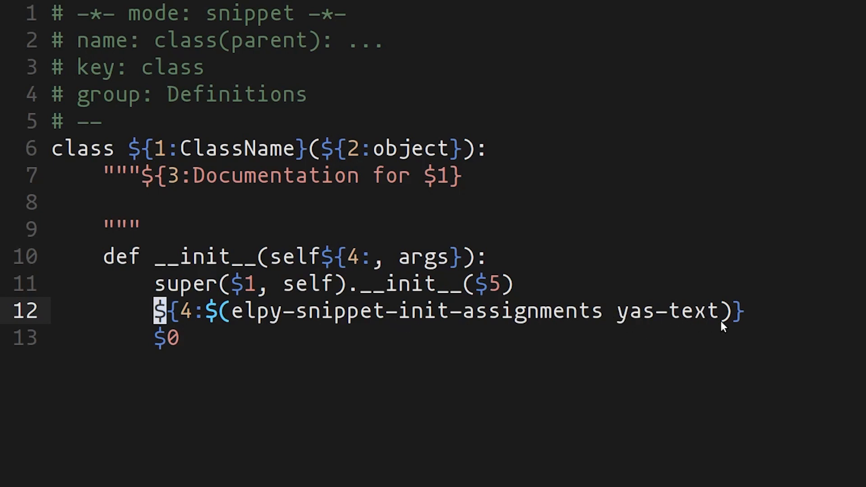
pyautogui.moveTo(685, 315)
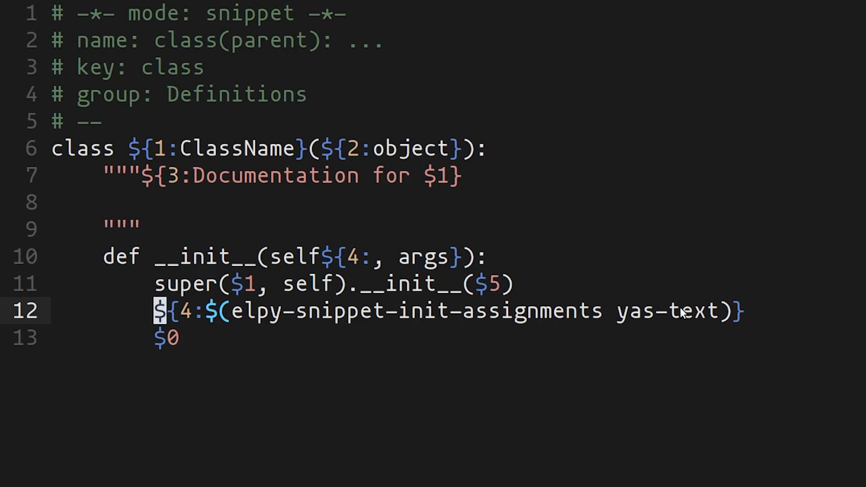
pyautogui.moveTo(188, 311)
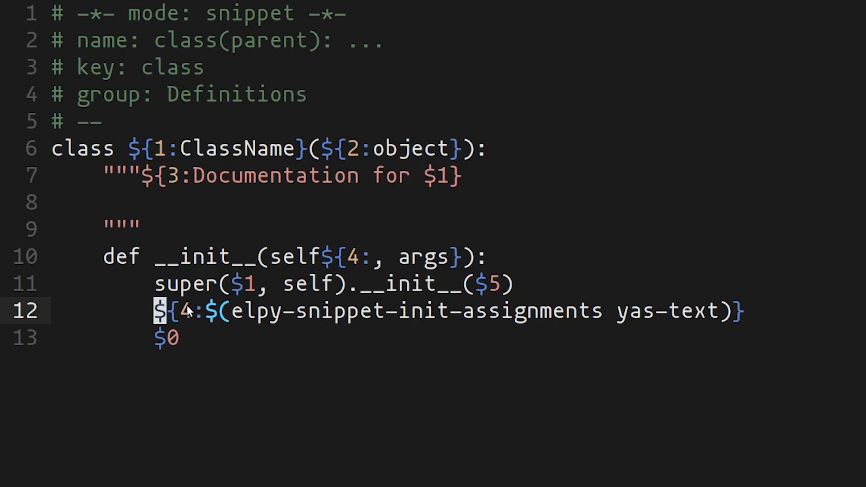
pyautogui.moveTo(802, 454)
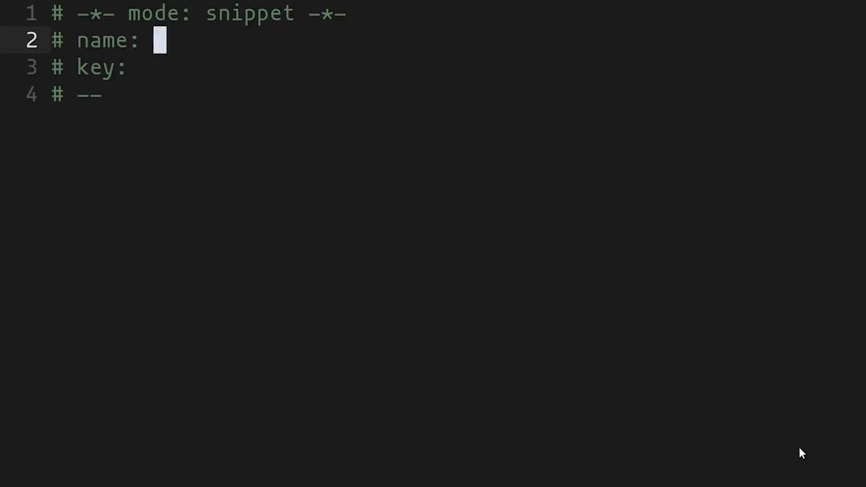
# - Name the new snippet jackimports and begin its body with the tensorflow import line
pyautogui.write('jackim')
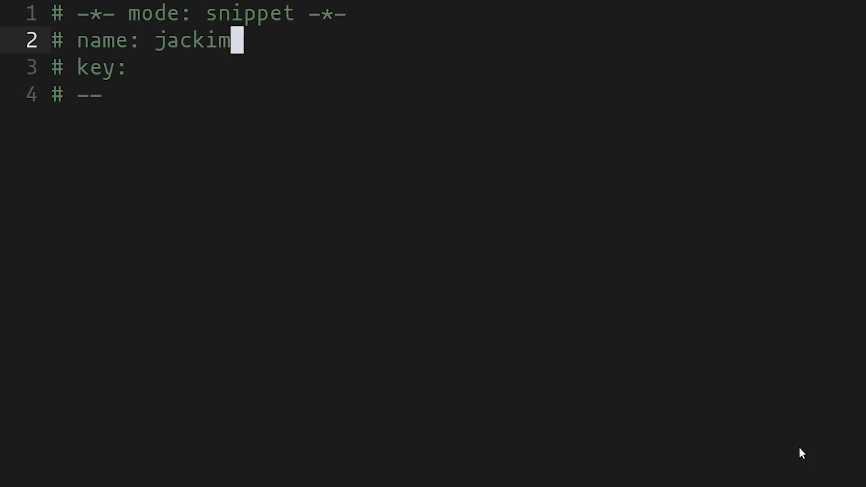
pyautogui.write('orts')
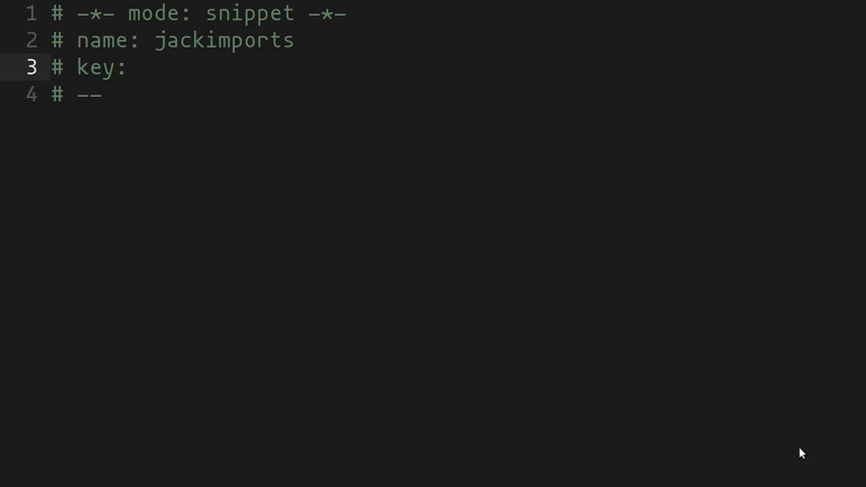
pyautogui.click(144, 67)
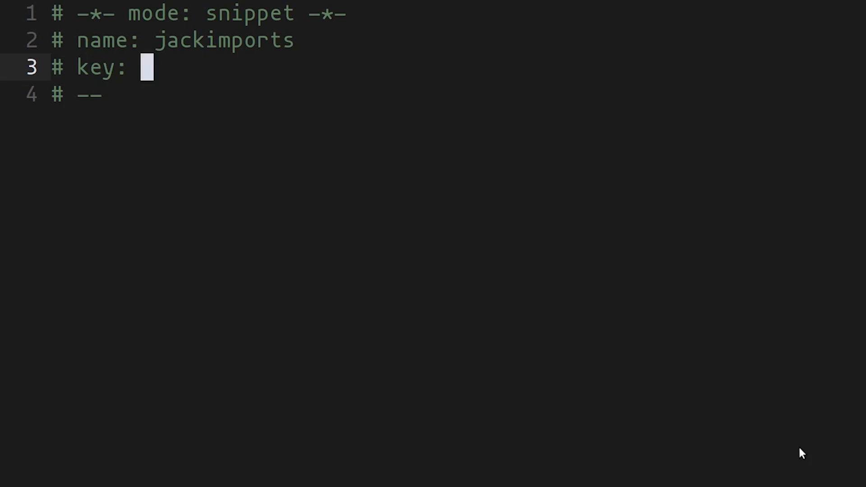
pyautogui.write('import tensorflow.leras as kr')
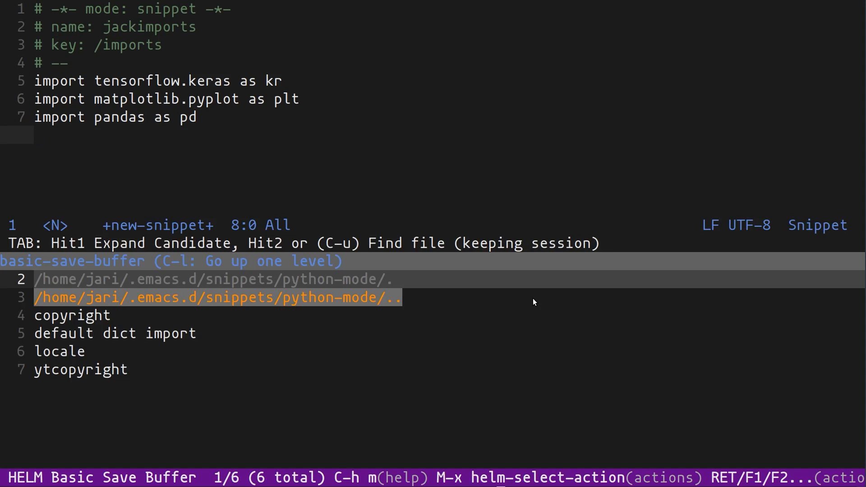
pyautogui.moveTo(286, 390)
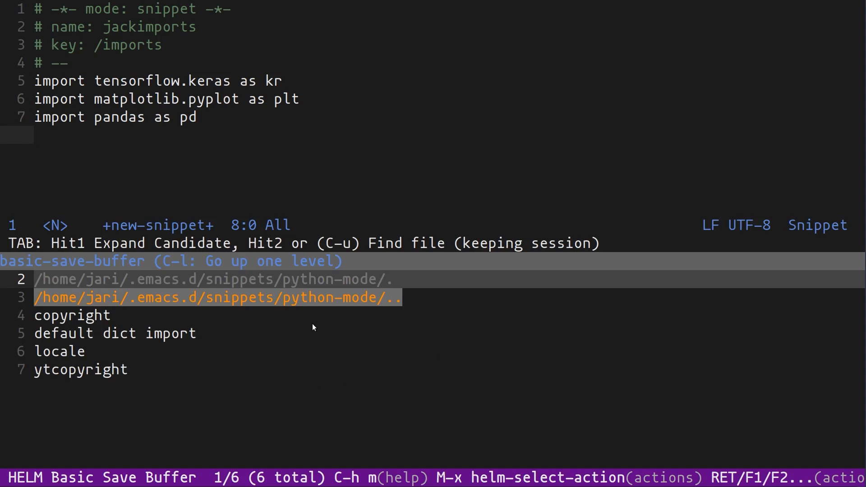
pyautogui.moveTo(126, 300)
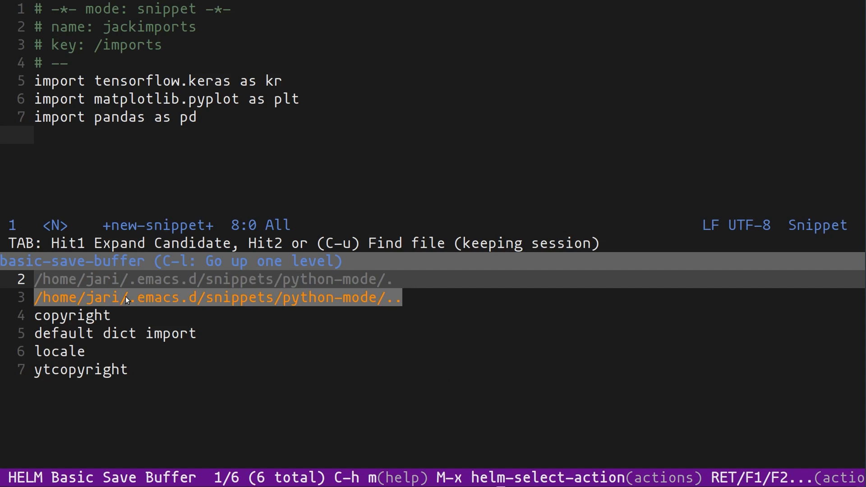
pyautogui.moveTo(215, 306)
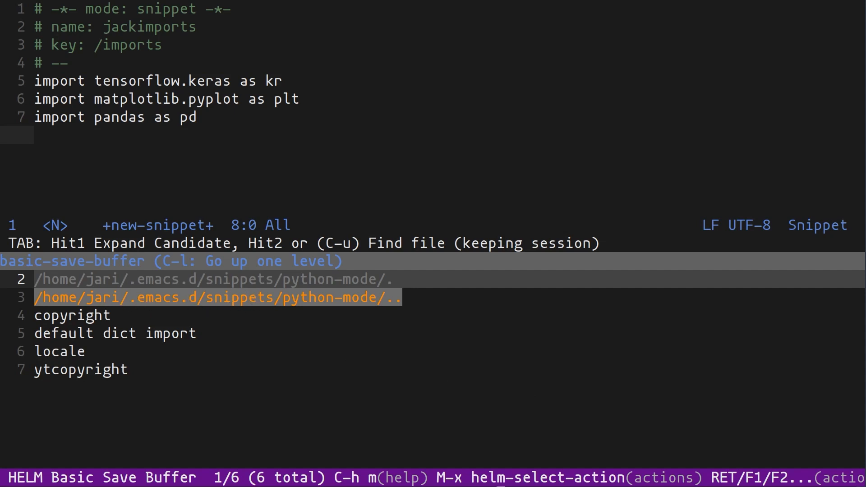
pyautogui.moveTo(224, 300)
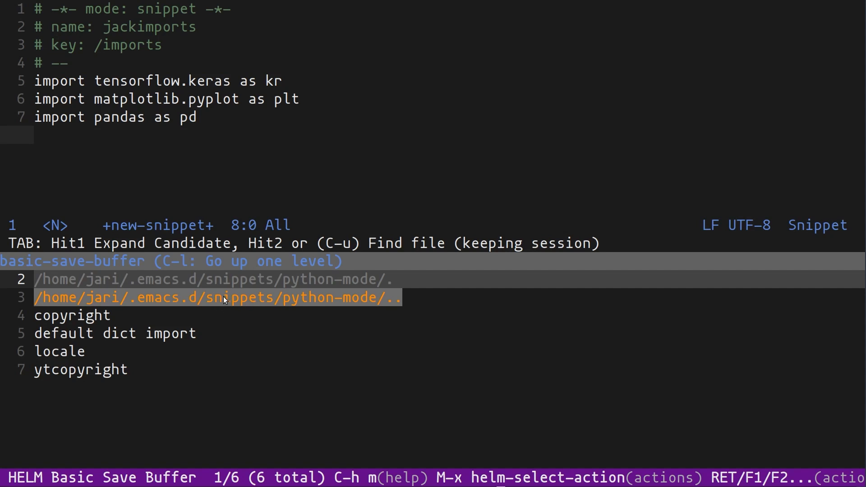
pyautogui.moveTo(218, 298)
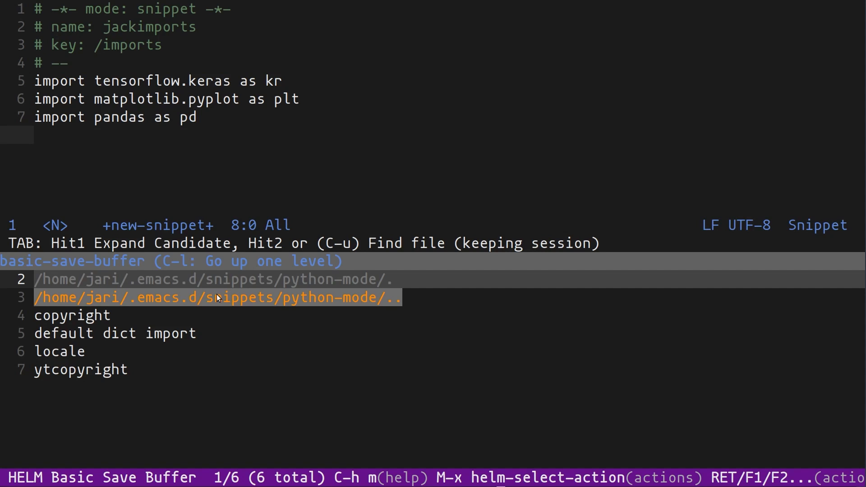
pyautogui.moveTo(73, 319)
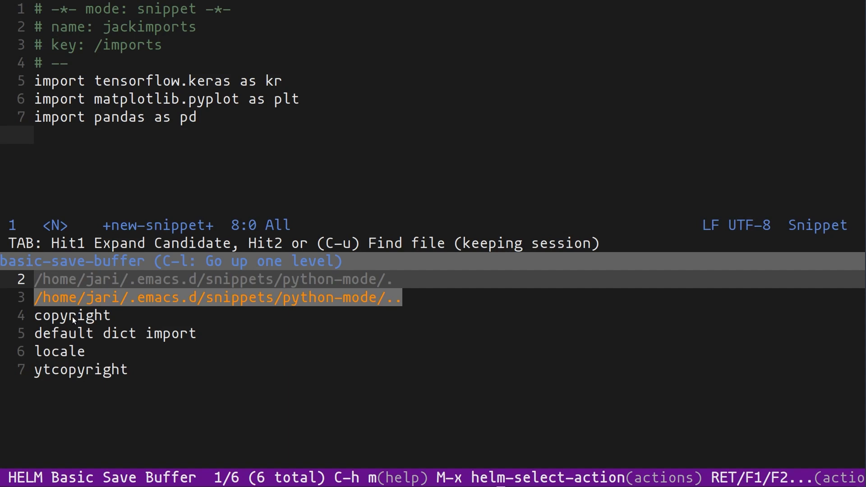
pyautogui.moveTo(78, 331)
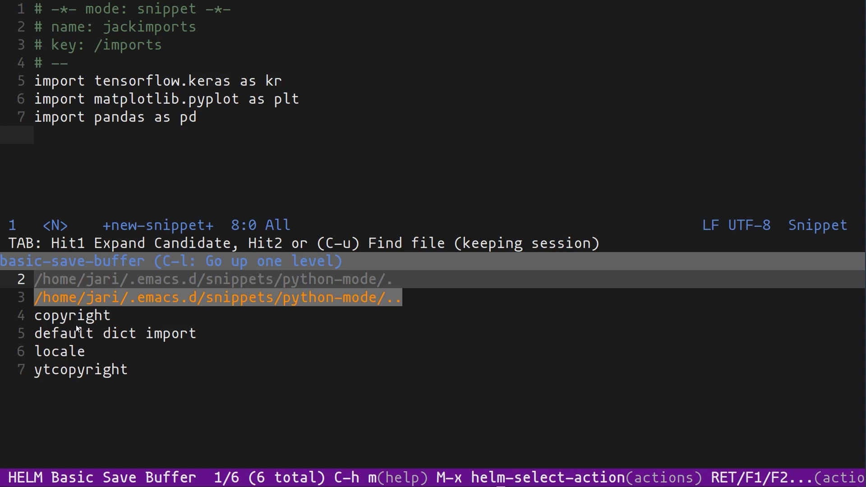
# - Save the snippet as jackimports under snippets/python-mode
pyautogui.write('jacki')
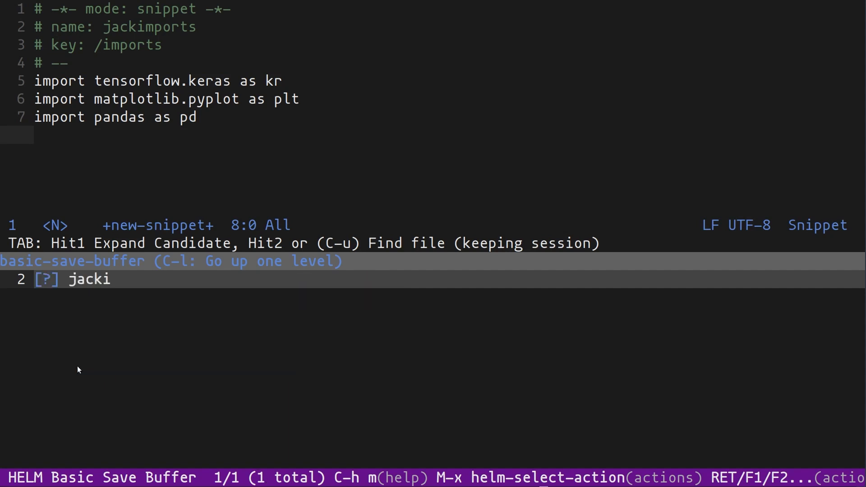
pyautogui.write('mports')
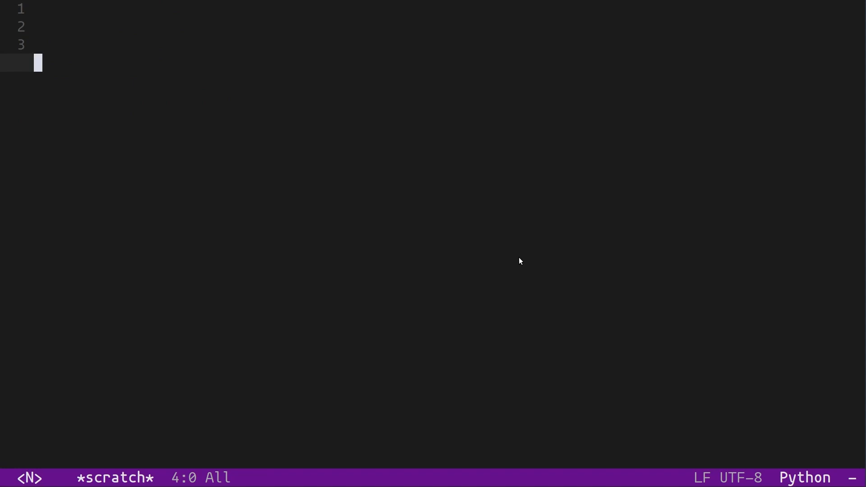
# - Expand /impor into the three import lines, then expand the /sh shrug snippet
pyautogui.write('/impor')
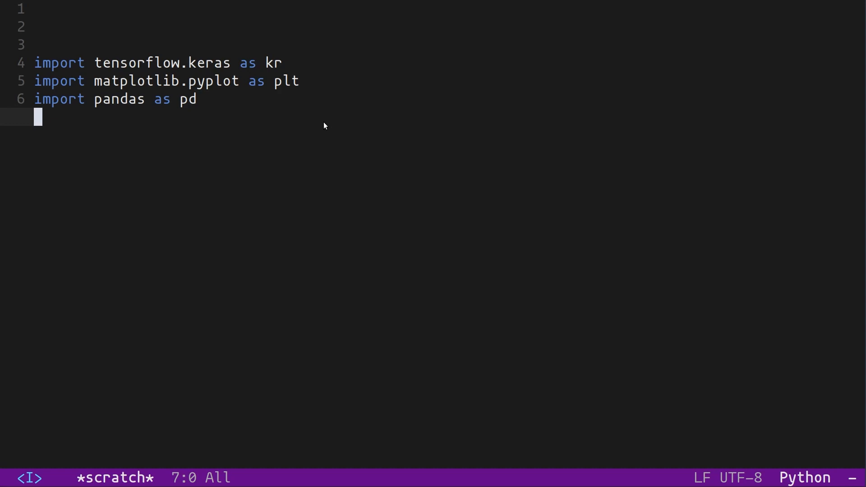
pyautogui.write('/sh')
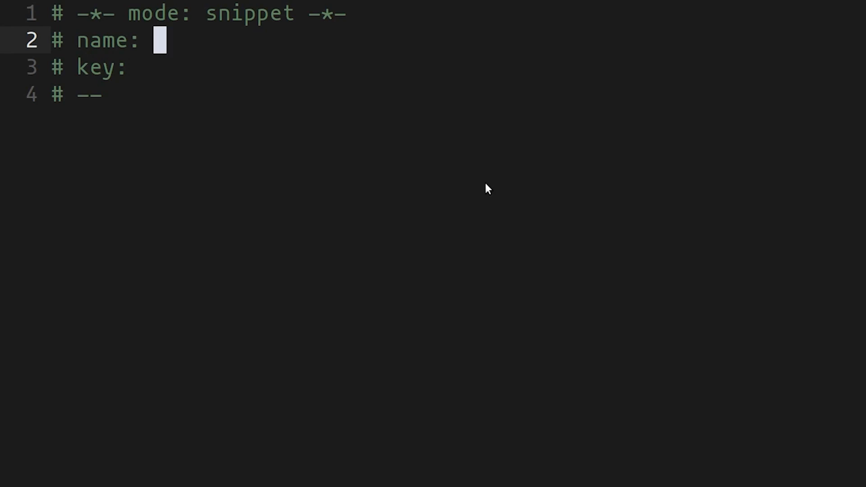
# - Define snippet testcr, key /cr, with a '# Copyright 2020 Jack Of Some' line and a $1 author field
pyautogui.write('testcr')
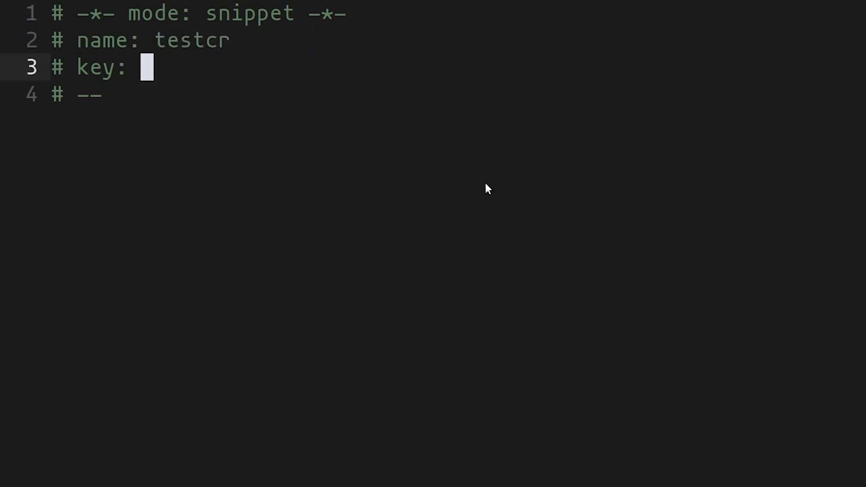
pyautogui.write('/cr')
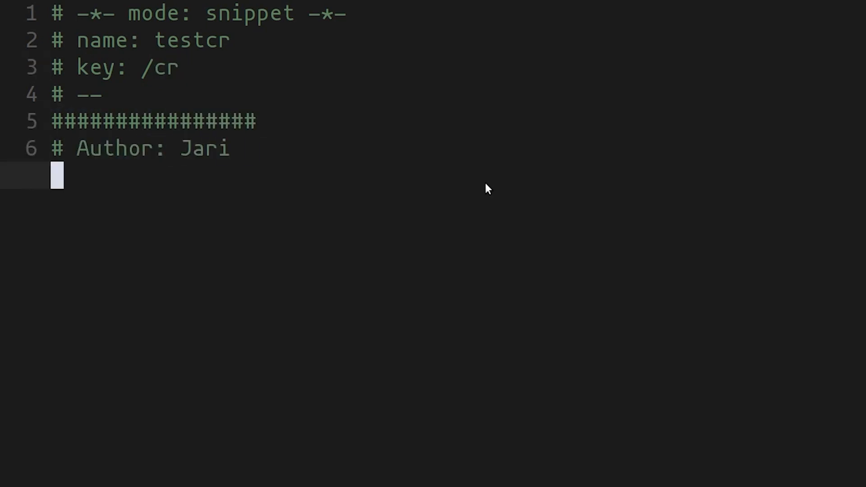
pyautogui.write('# Copyright 2020 Jack Of Some')
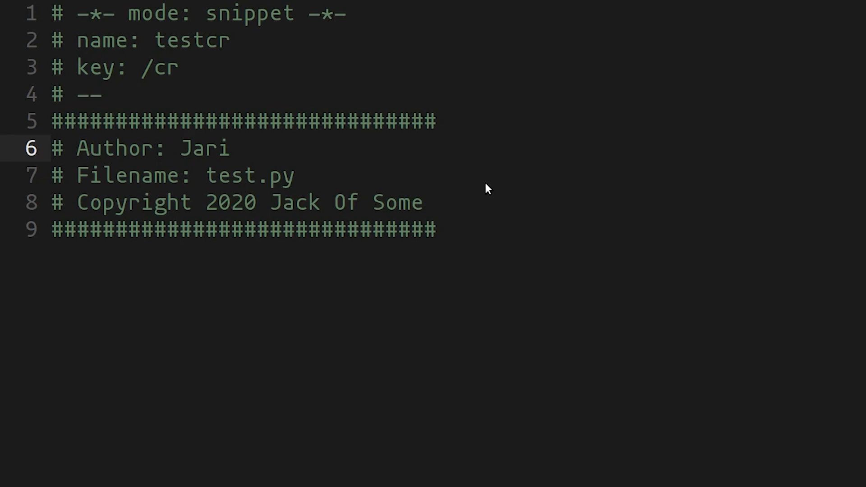
pyautogui.write('$1')
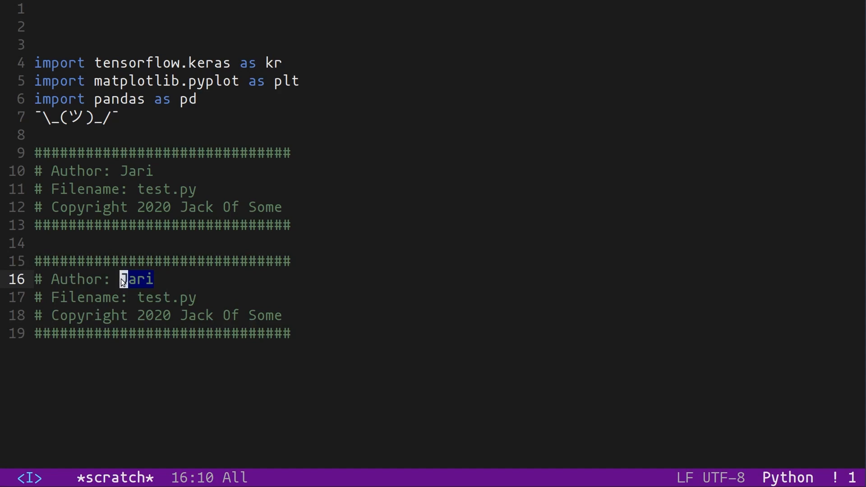
# - Set the header's author to Jack and save the scratch buffer as yttest
pyautogui.write('Jack')
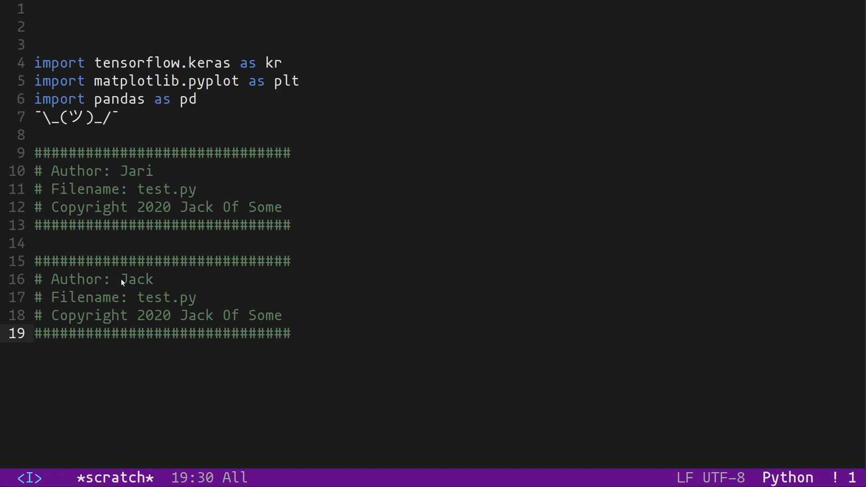
pyautogui.write('Vgg')
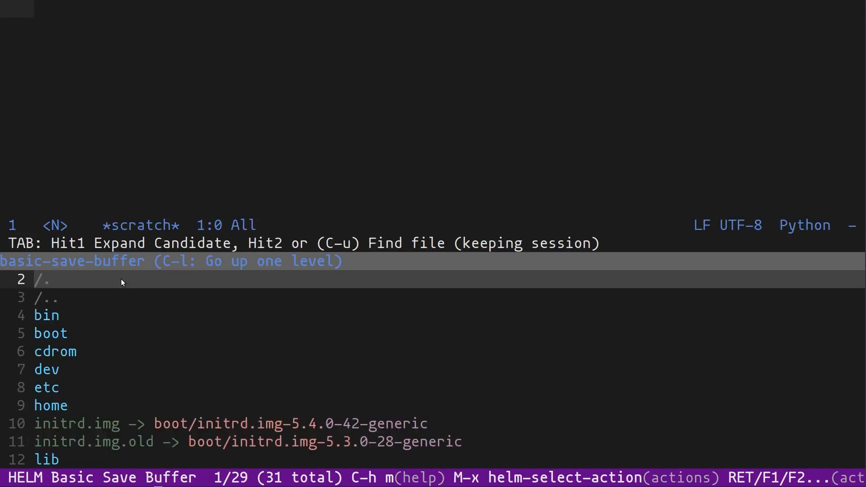
pyautogui.write('yttest')
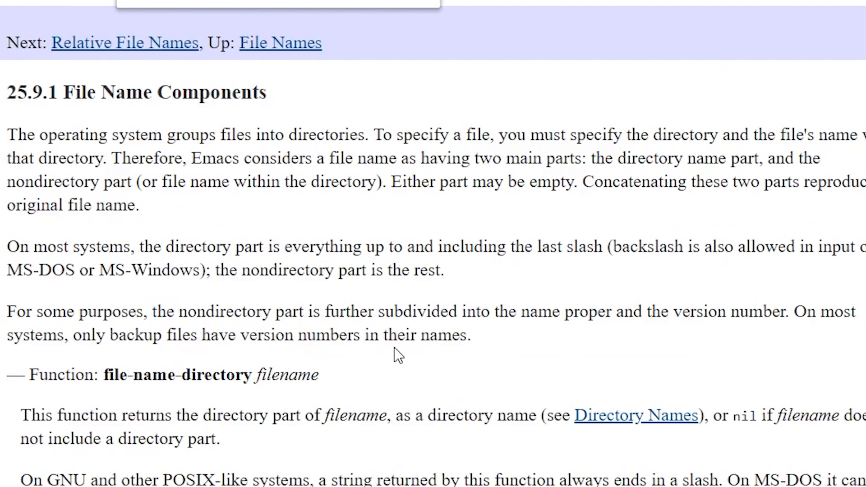
pyautogui.scroll(-3)
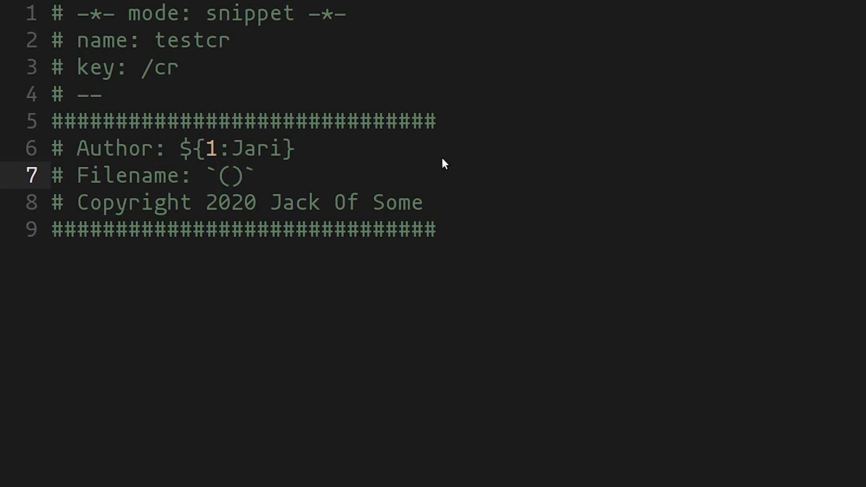
# - Make the Filename line insert `(filename-non-directory (buffer-file-name))` so it reads yttest.py
pyautogui.write('filename')
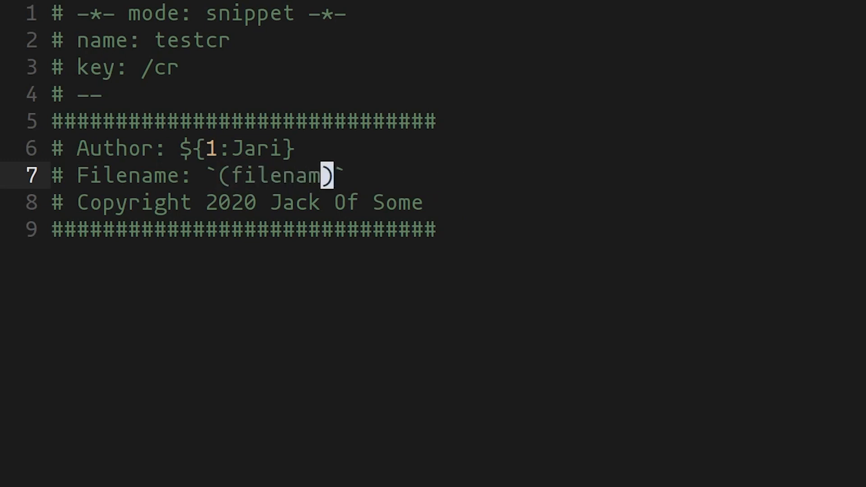
pyautogui.write('-non-directory (')
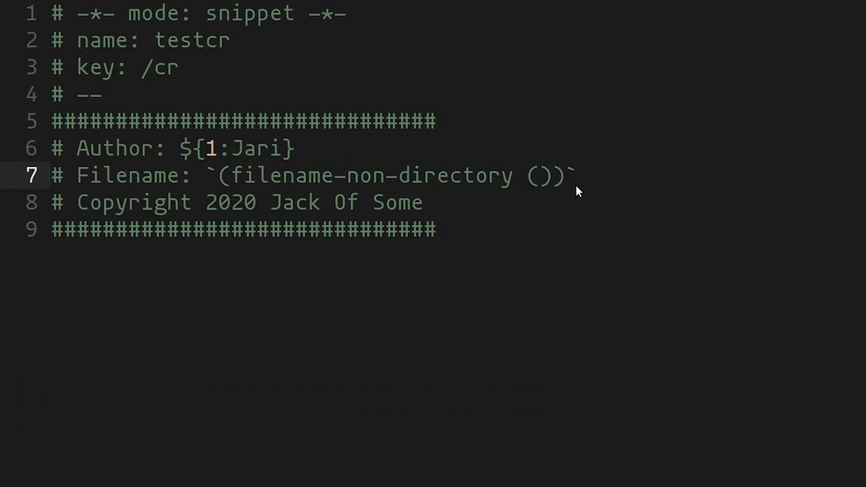
pyautogui.write('buffer-fil')
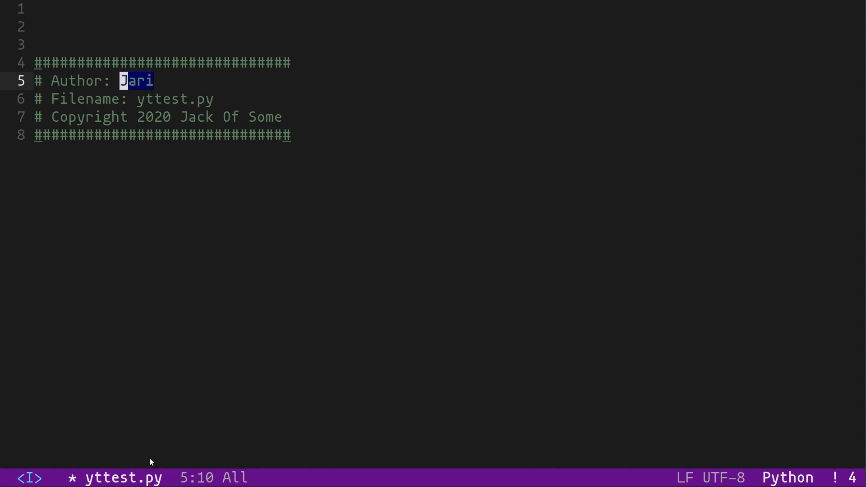
pyautogui.moveTo(81, 486)
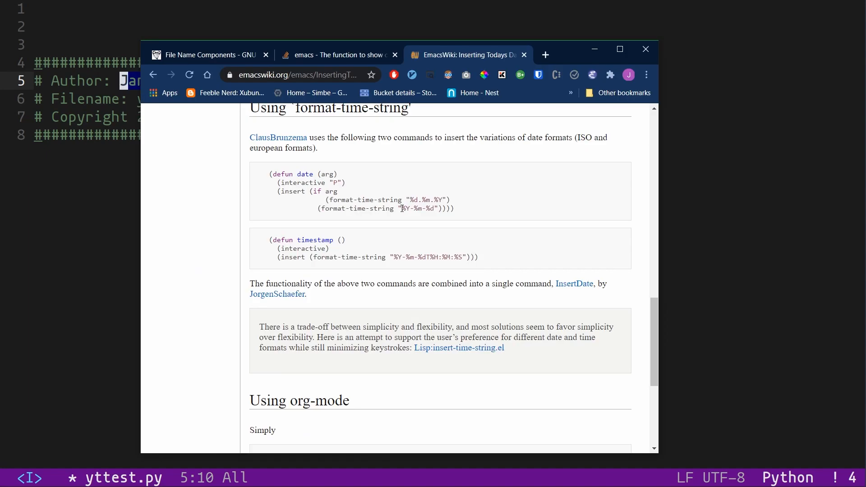
# - Select the %Y year format code in the EmacsWiki format-time-string example
pyautogui.doubleClick(406, 208)
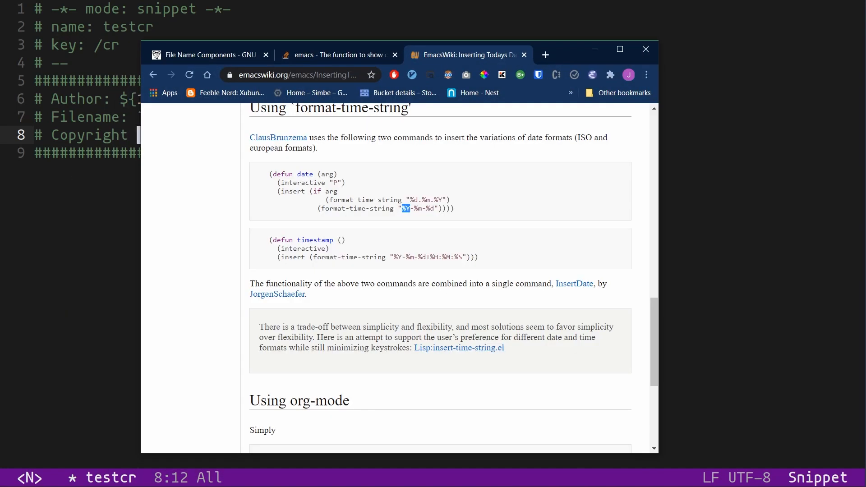
pyautogui.moveTo(581, 63)
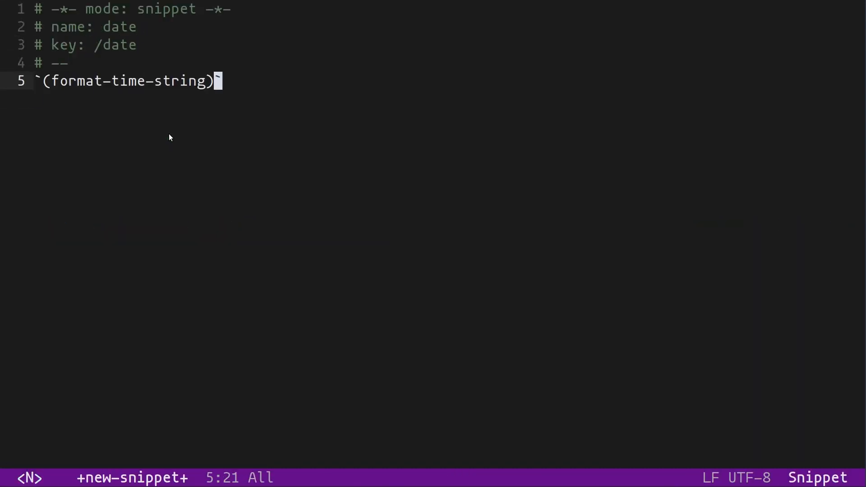
# - Write the /date snippet body with format-time-string "%Y-%m-%d" and save it as date
pyautogui.write('"%Y"')
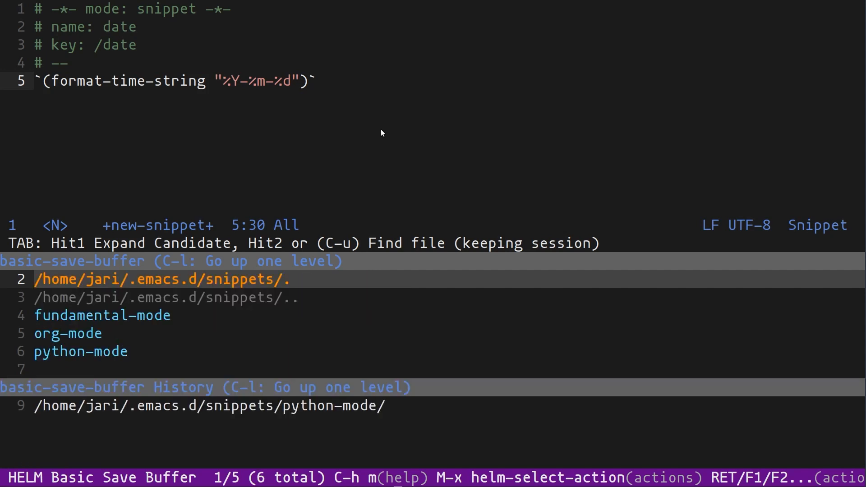
pyautogui.moveTo(269, 304)
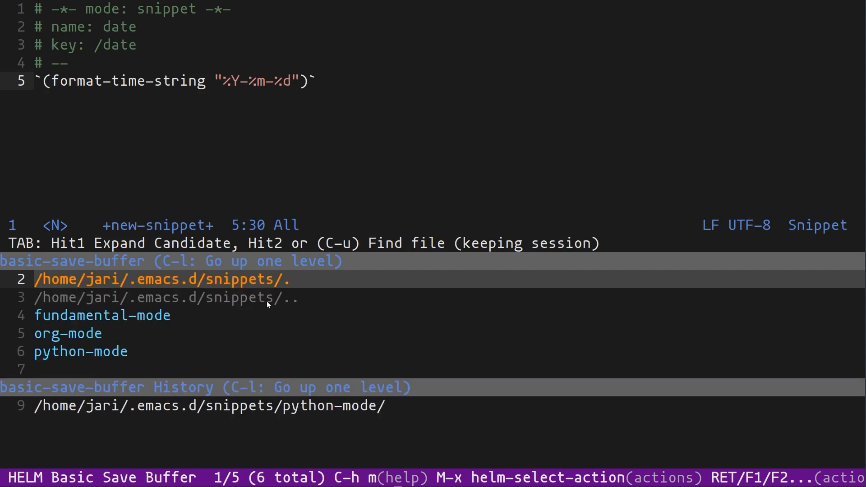
pyautogui.moveTo(221, 316)
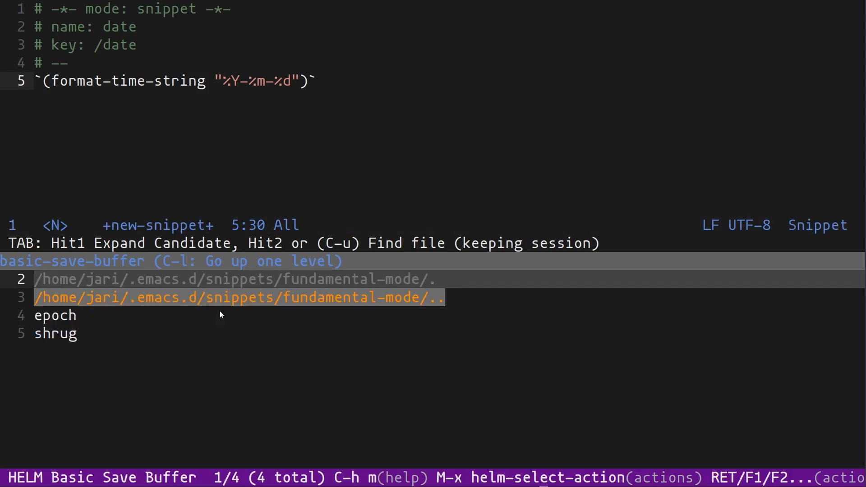
pyautogui.moveTo(83, 335)
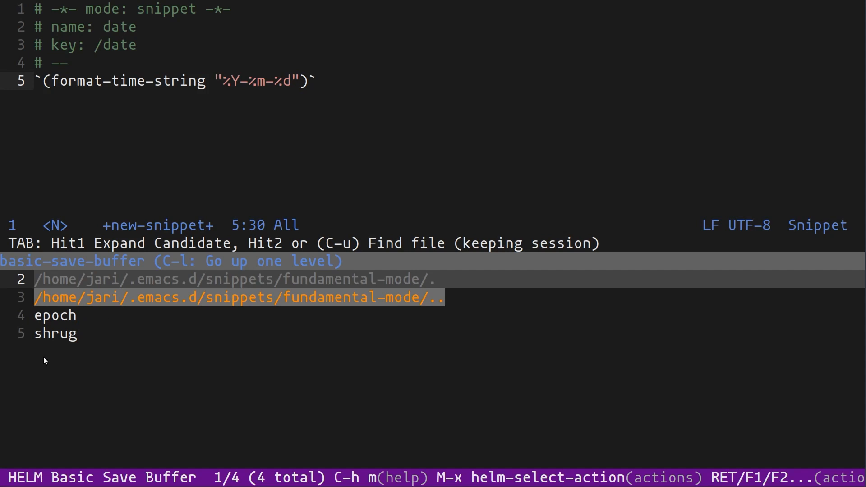
pyautogui.moveTo(56, 346)
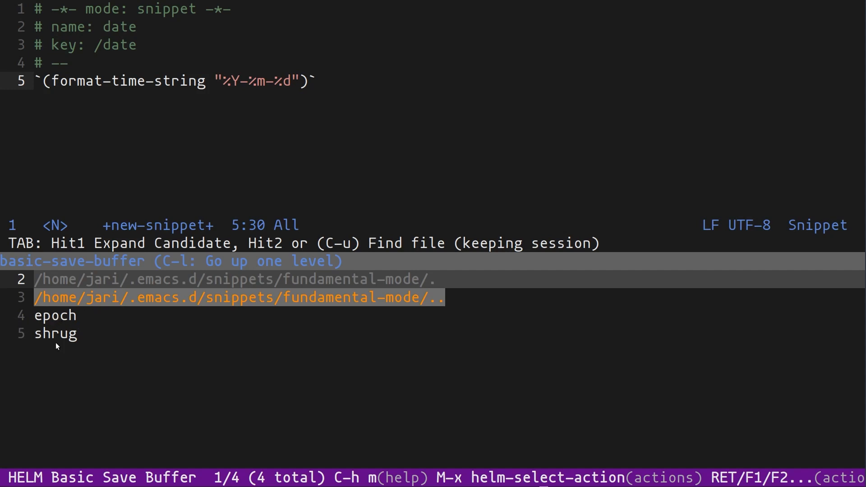
pyautogui.moveTo(230, 315)
pyautogui.write('date')
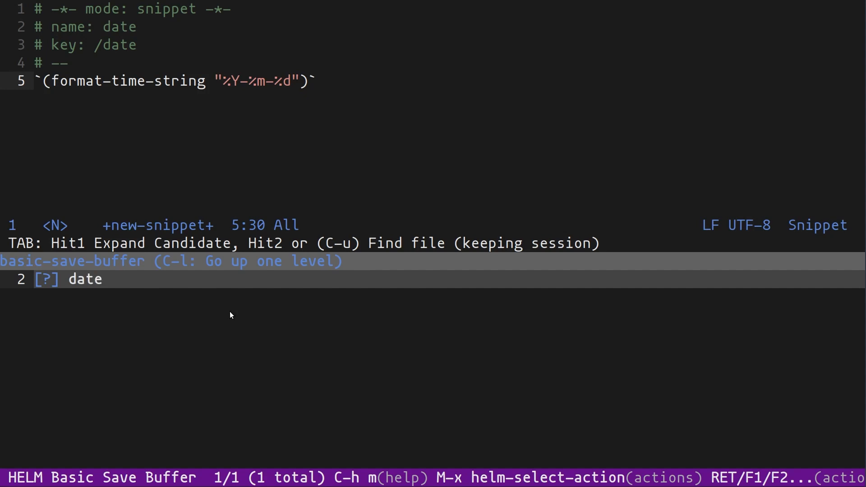
pyautogui.press('Return')
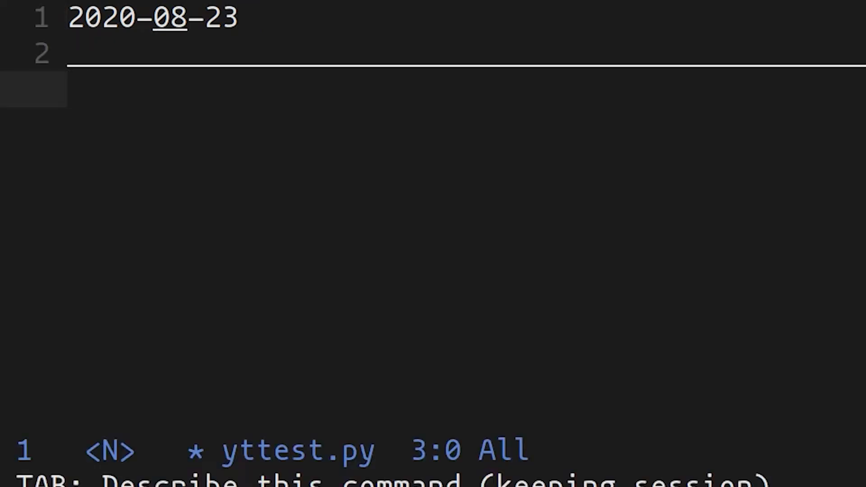
# - Expand /date in yttest.py to insert today's date, 2020-08-23
pyautogui.write('/date')
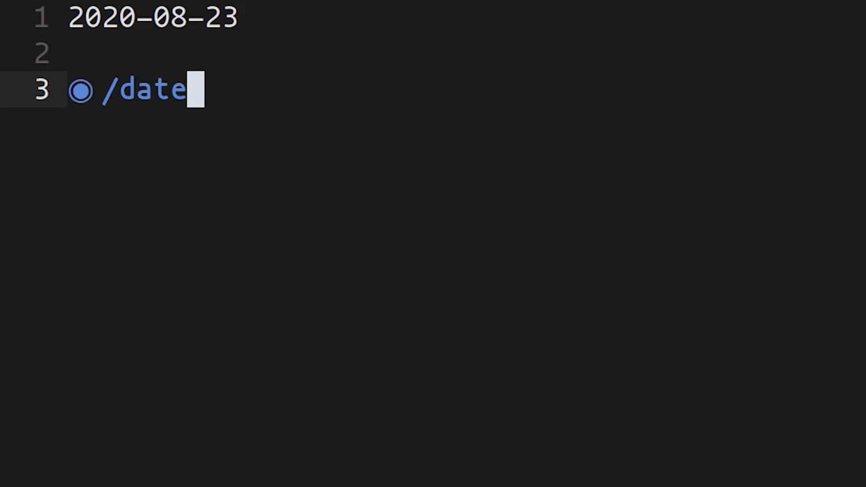
pyautogui.press('Tab')
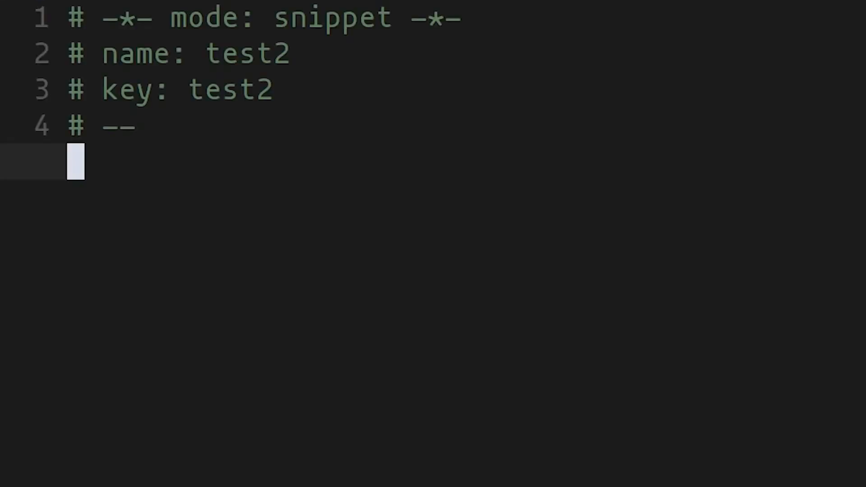
# - Write the test2 body ${1:$(replace-regexp-in-string " " "_" yas-text)} so spaces become underscores
pyautogui.write('$')
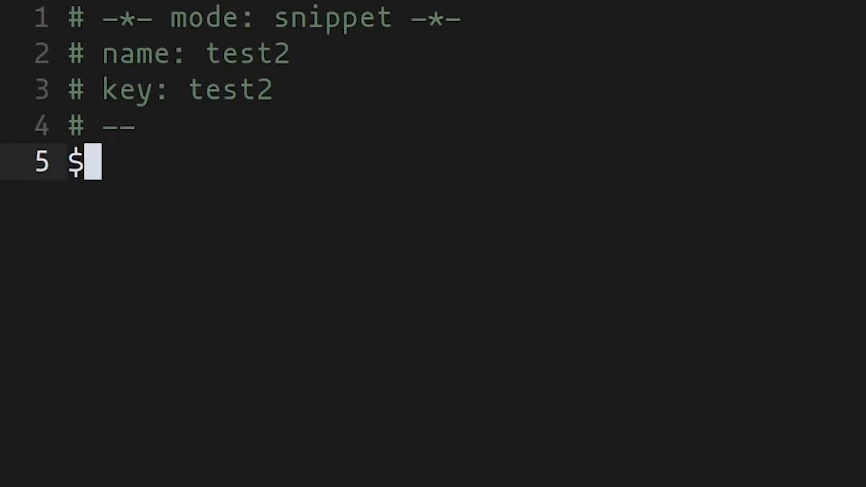
pyautogui.write('{1:$()}')
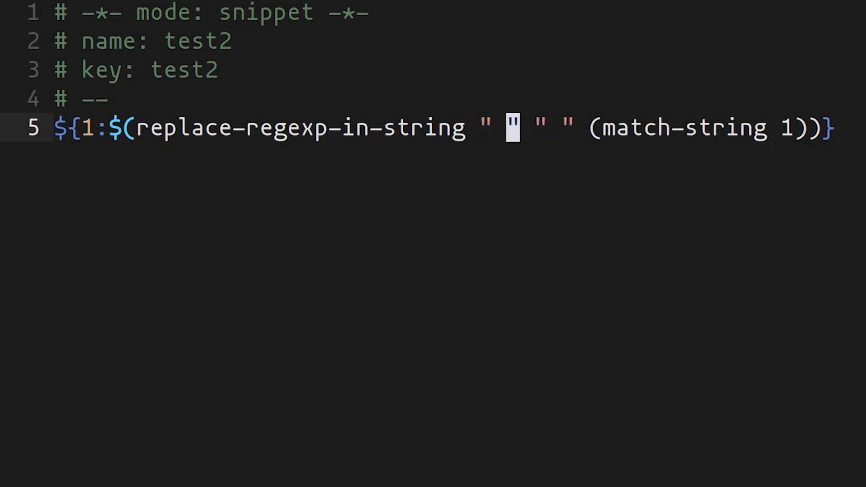
pyautogui.write('_')
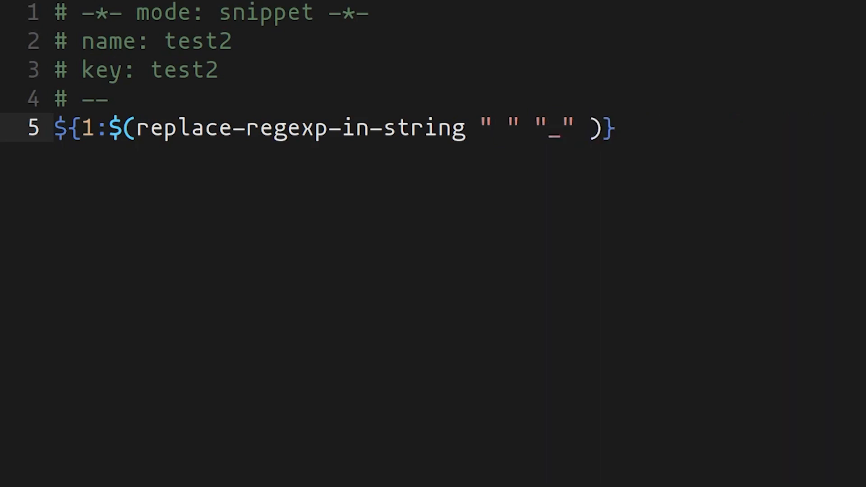
pyautogui.write('yas')
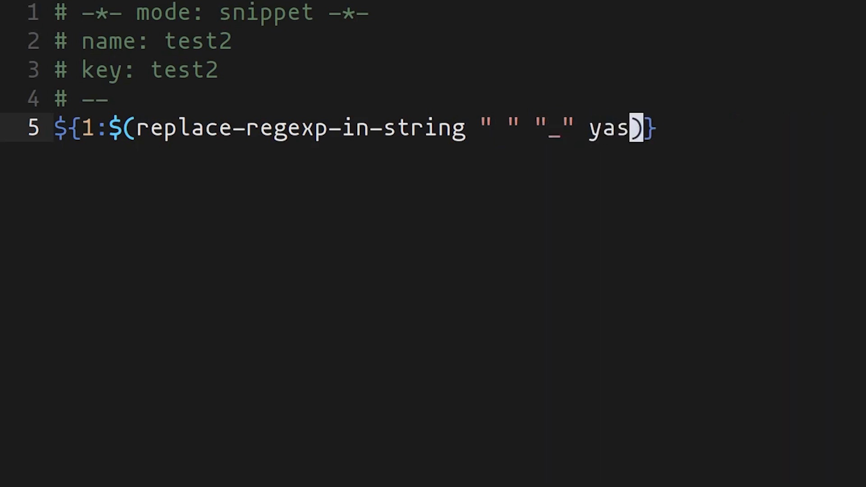
pyautogui.write('-text')
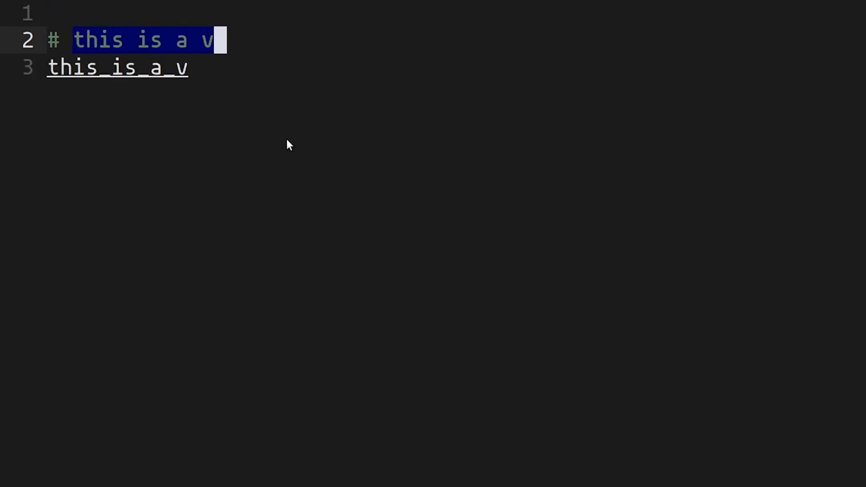
# - Complete the field to this_is_a_variable_name, assign = 10 and start a new line
pyautogui.write('ariable name')
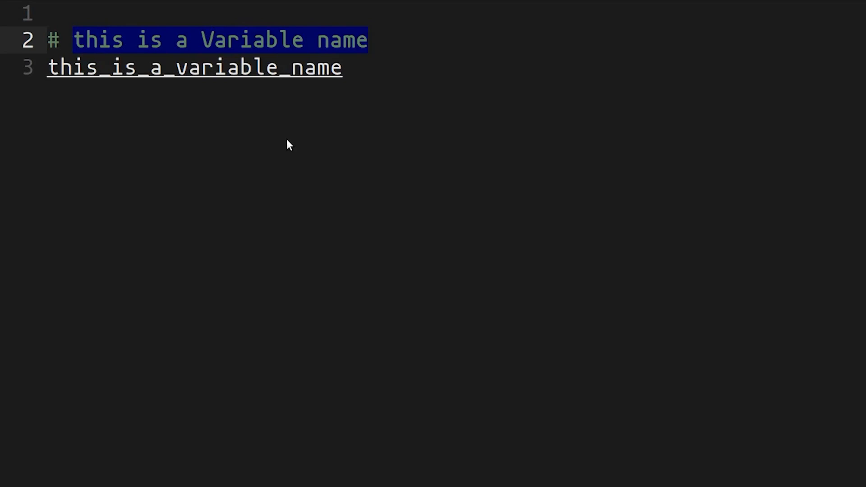
pyautogui.write('= 10')
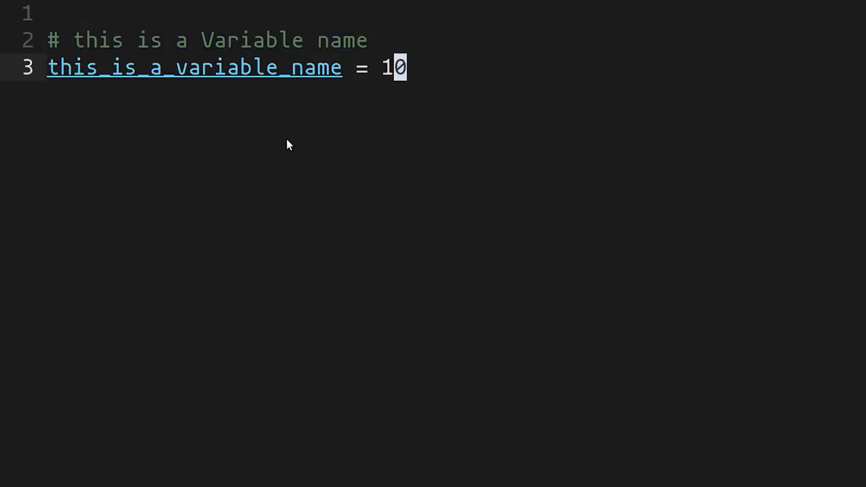
pyautogui.press('enter')
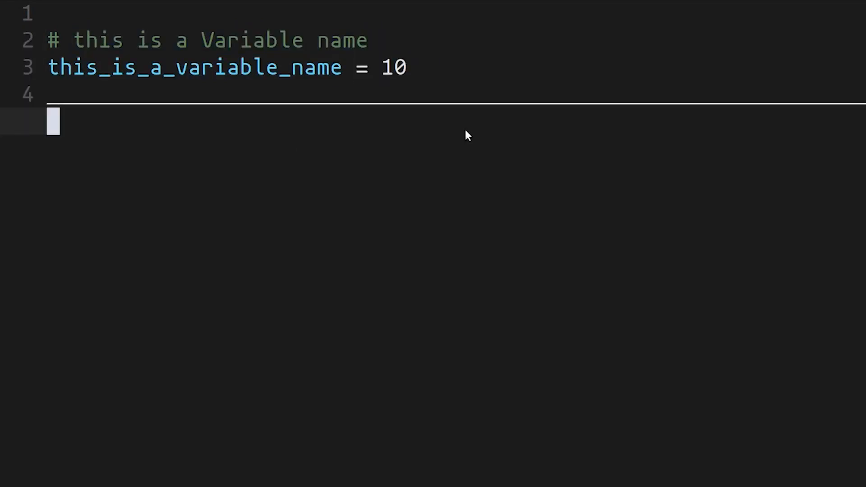